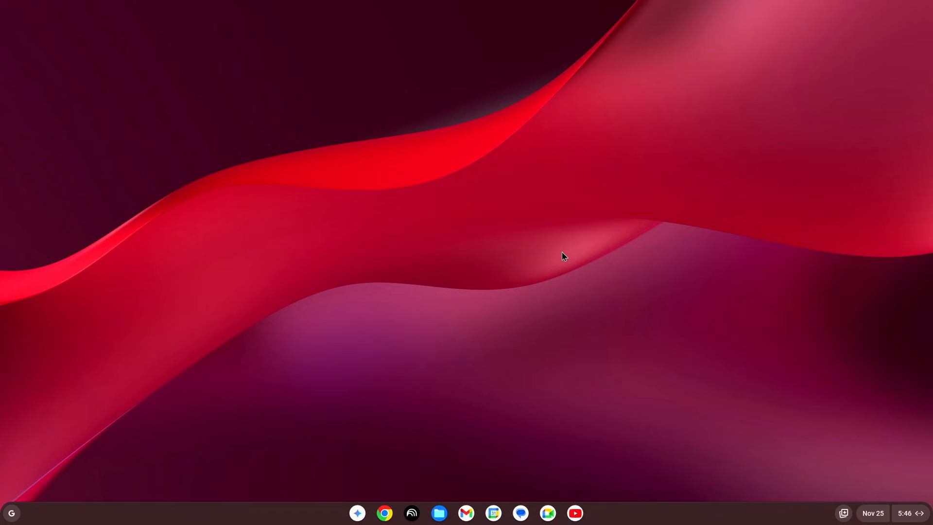
mouse_move(383, 264)
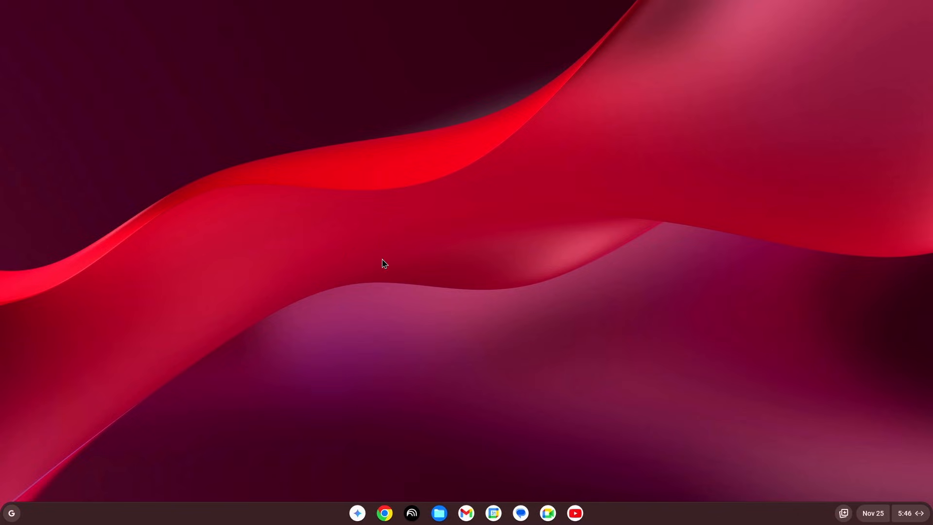
mouse_move(458, 275)
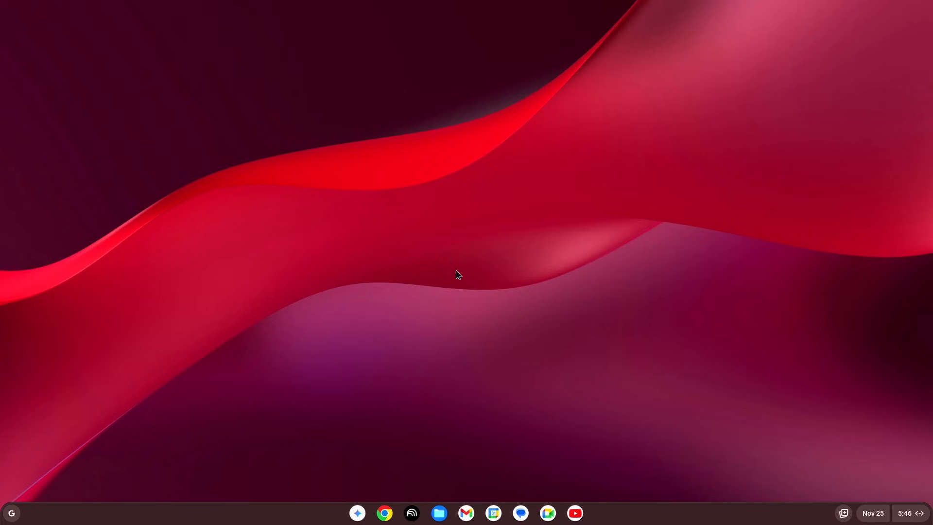
mouse_move(924, 517)
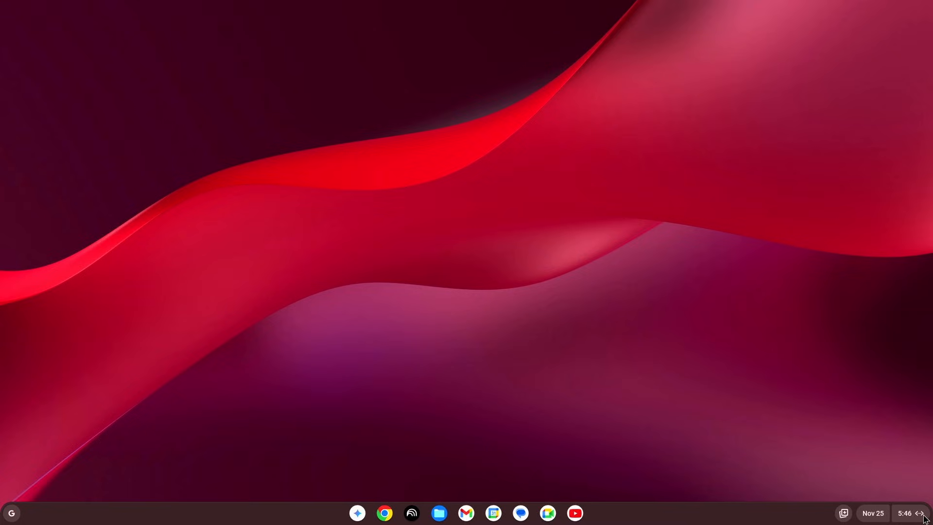
Open Settings from quick settings and start the Linux development environment setup in About ChromeOS
click(904, 513)
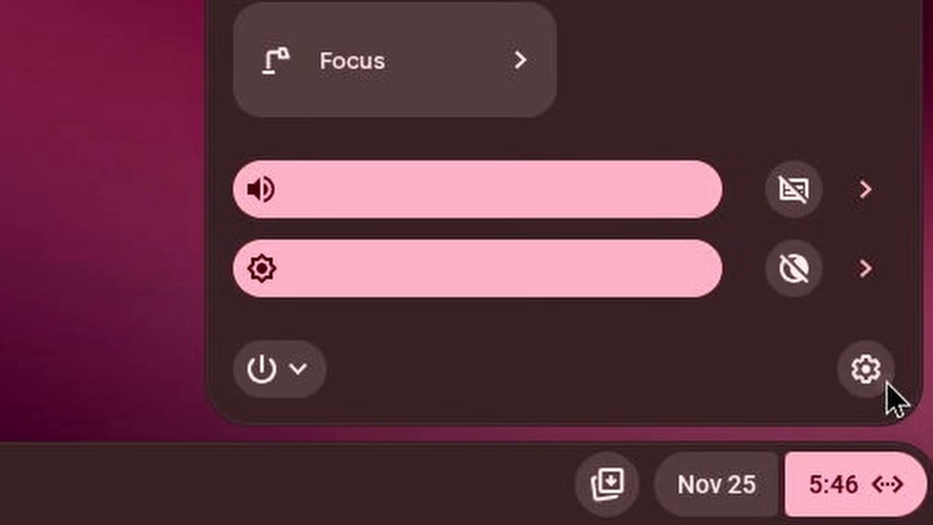
click(864, 367)
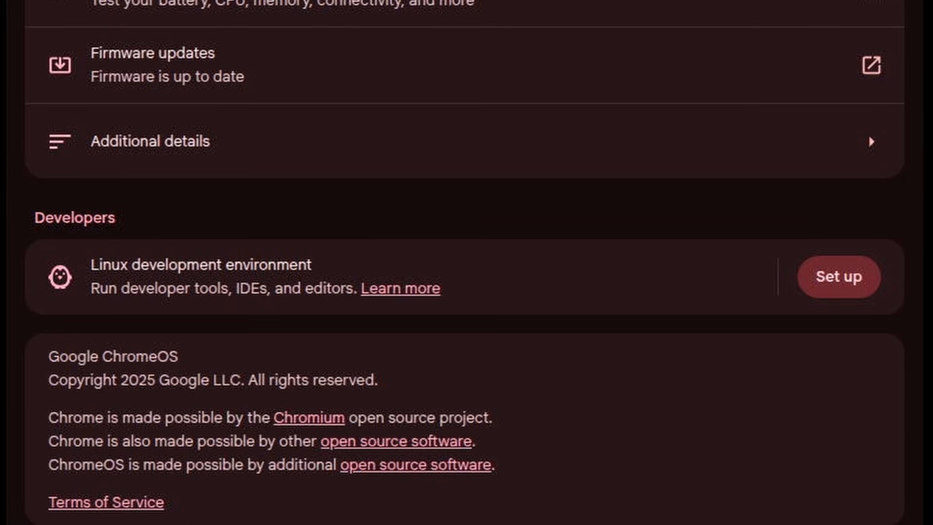
click(838, 277)
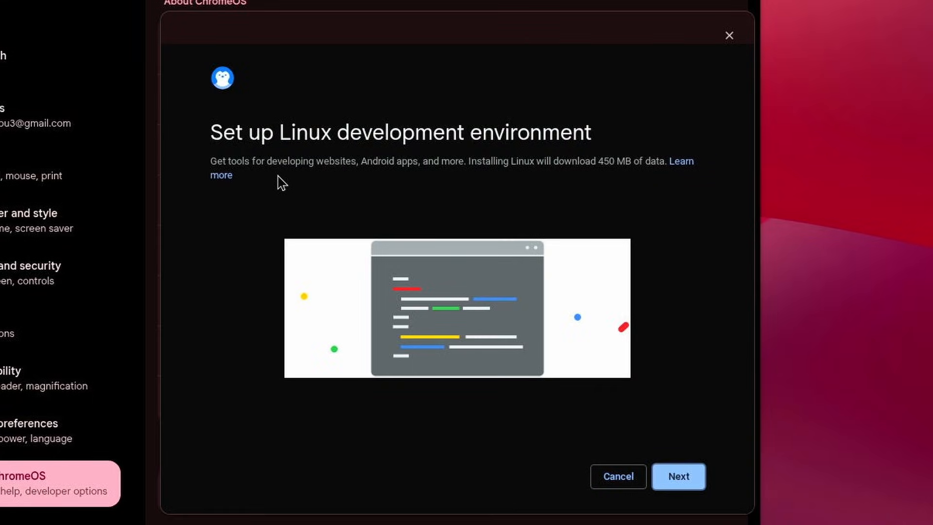
mouse_move(303, 190)
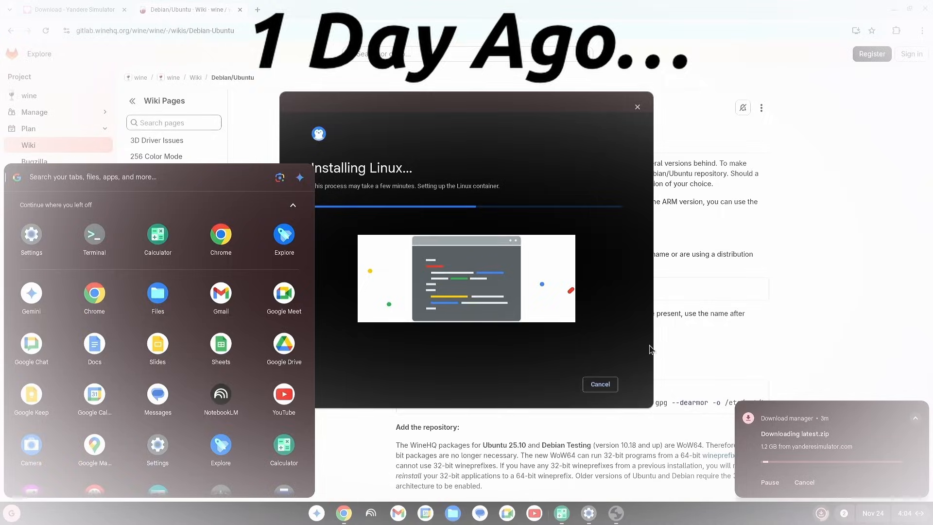
mouse_move(615, 500)
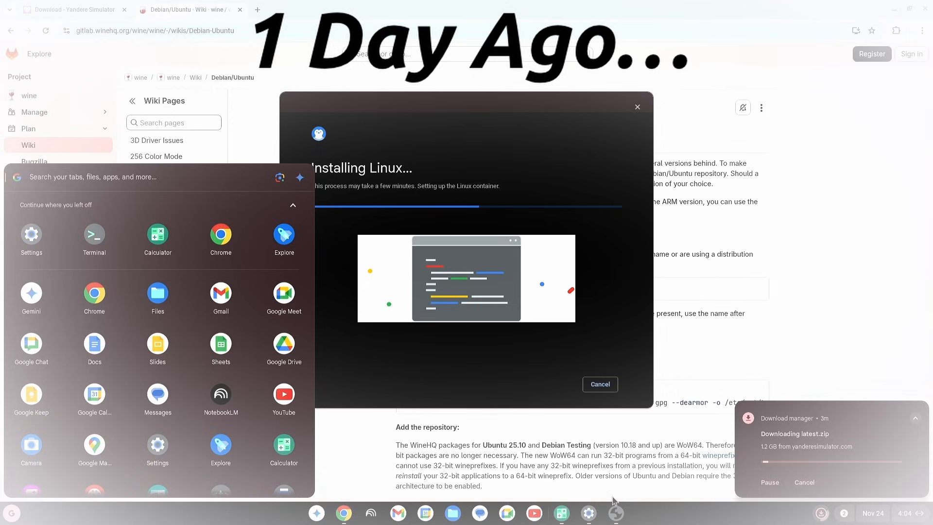
mouse_move(718, 422)
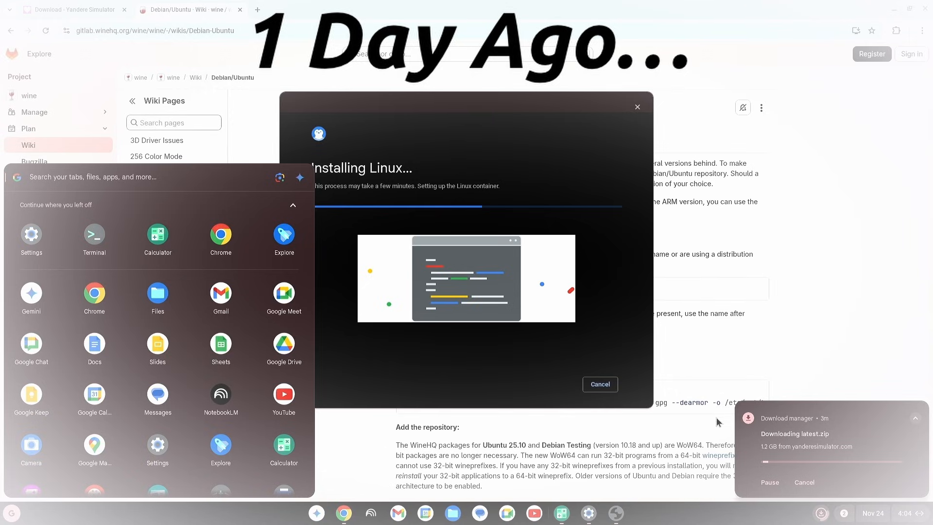
mouse_move(251, 192)
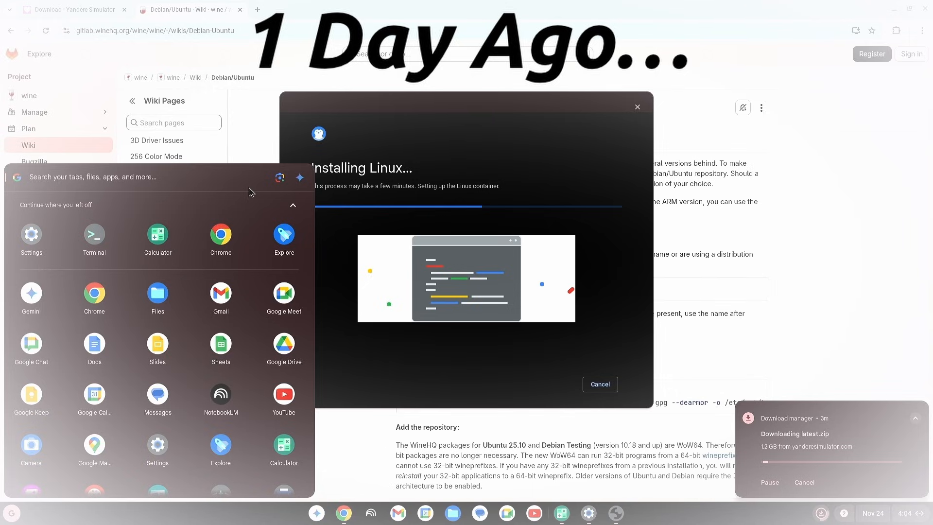
mouse_move(378, 82)
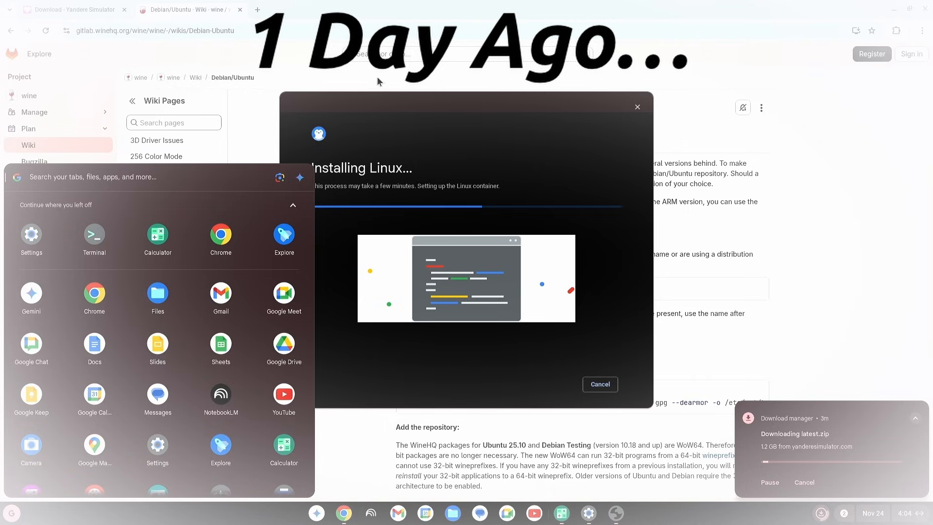
mouse_move(440, 164)
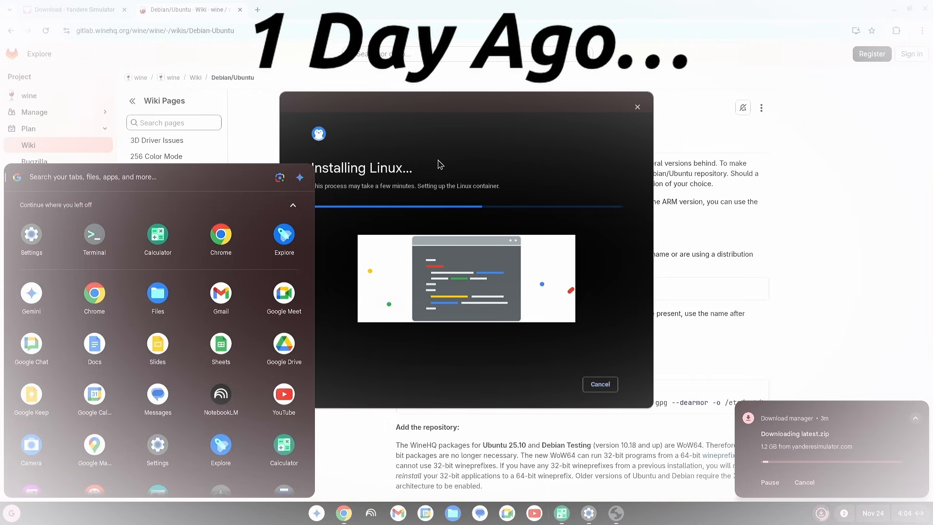
mouse_move(433, 292)
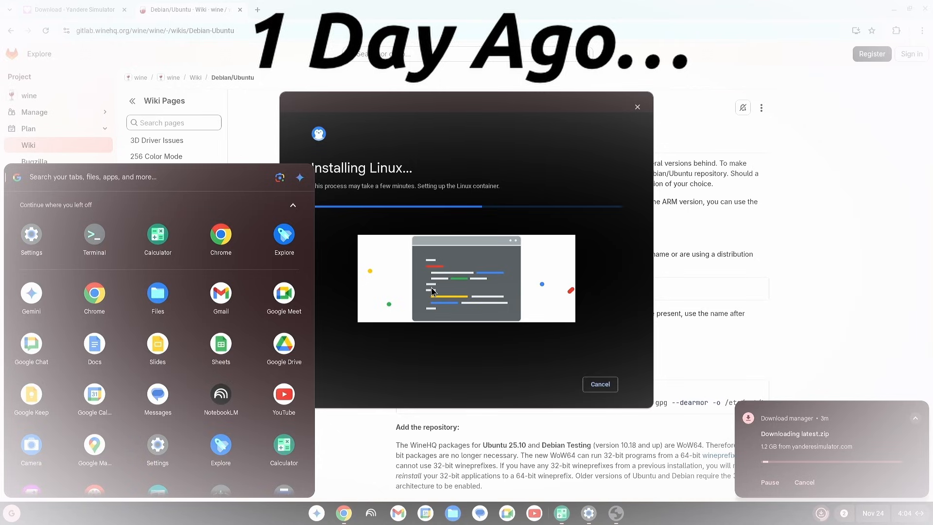
mouse_move(186, 268)
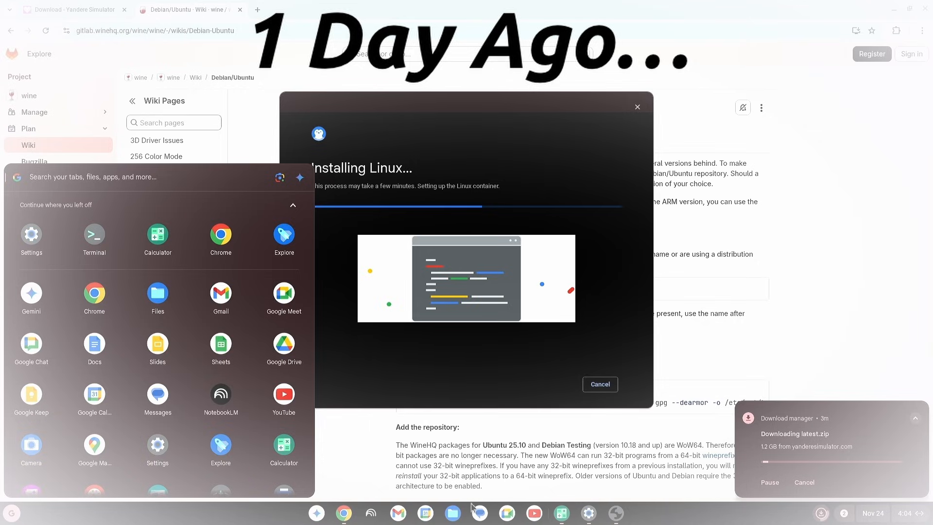
mouse_move(801, 465)
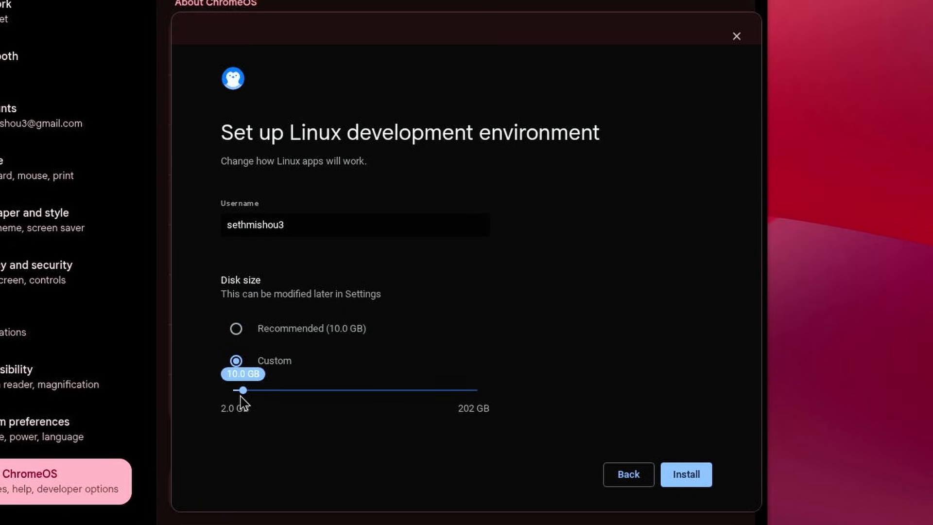
mouse_move(321, 328)
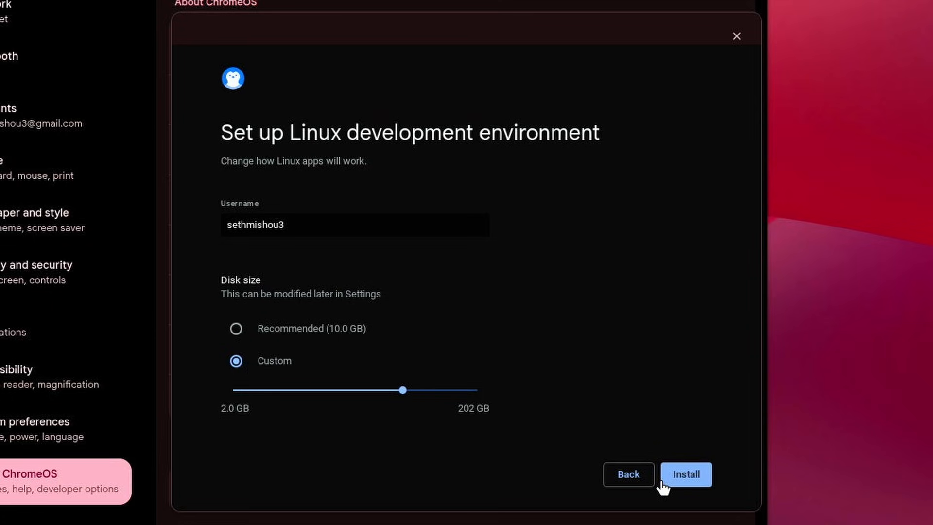
Install Linux using the custom disk size set above the recommended 10 GB
click(686, 474)
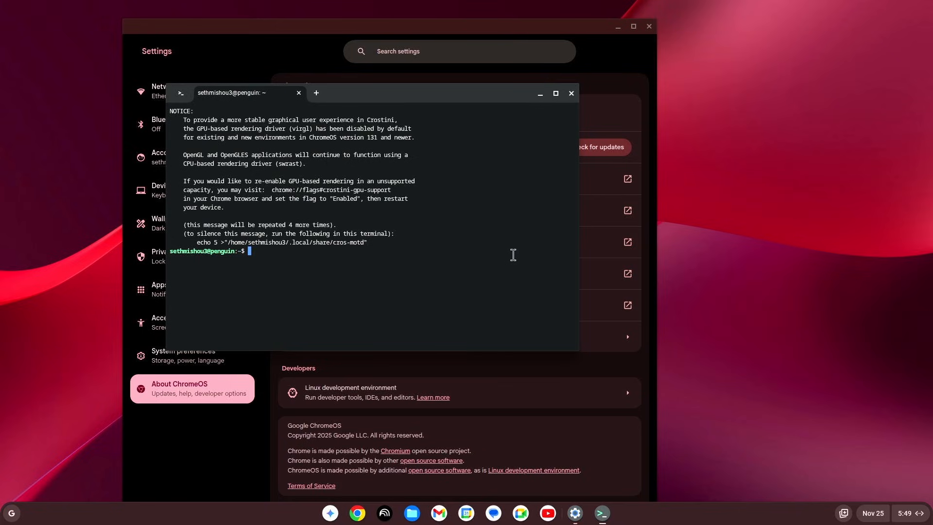
mouse_move(640, 41)
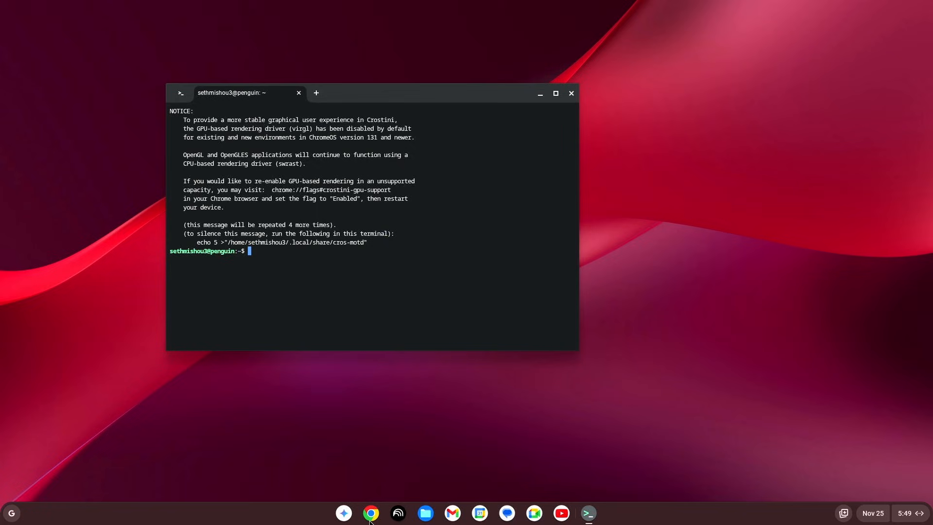
Open a Chrome window from the shelf and dismiss the 'Restore pages?' bubble
click(371, 512)
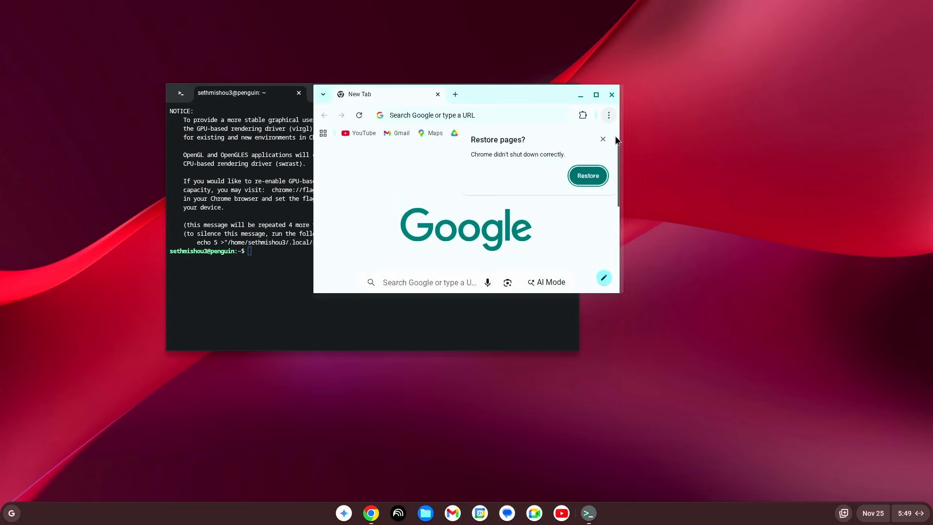
mouse_move(541, 166)
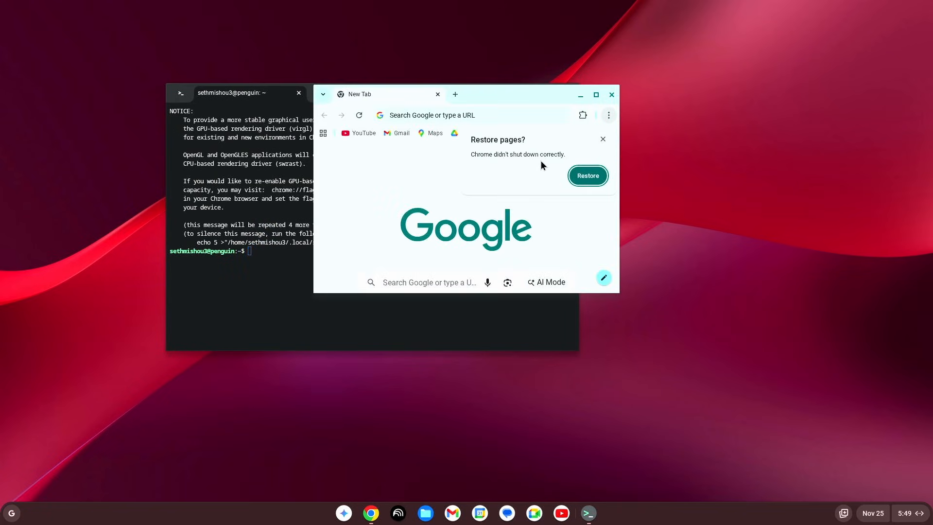
mouse_move(536, 156)
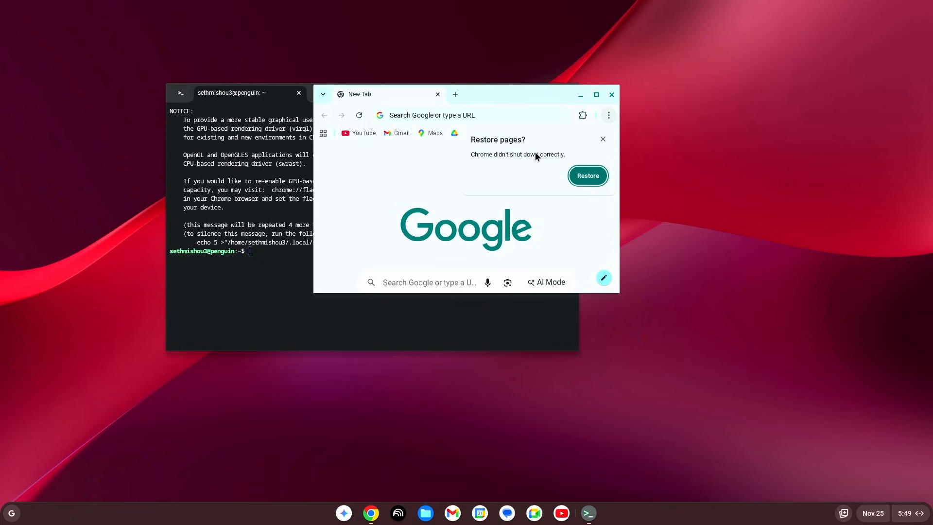
click(602, 139)
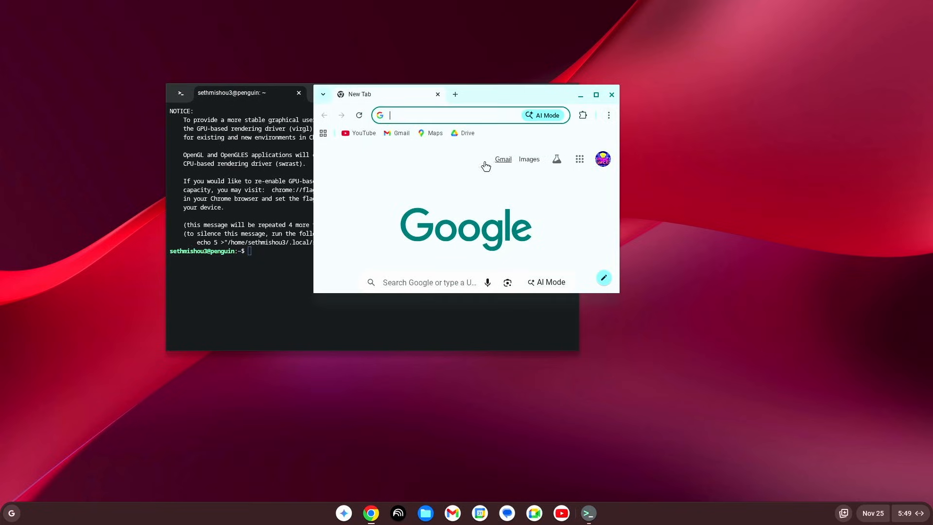
Search Google for 'yandere simulator download' from the omnibox suggestion
click(444, 114)
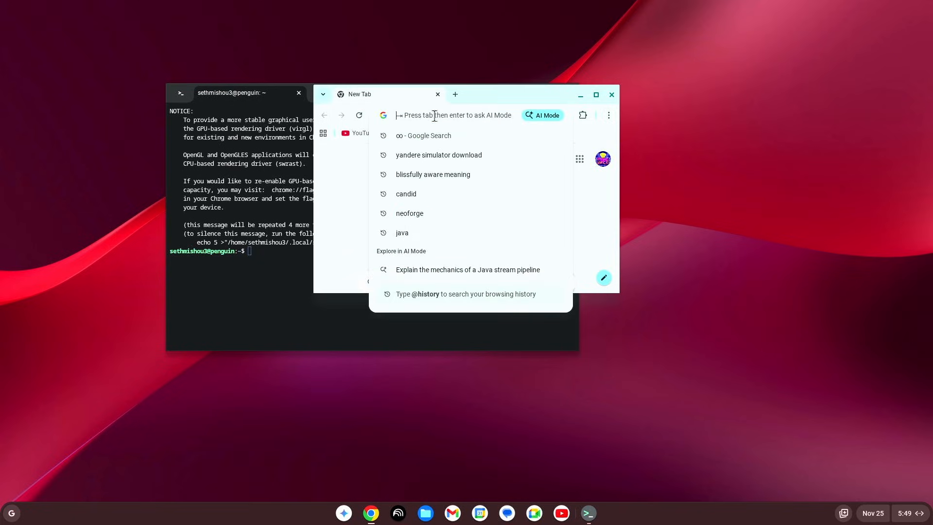
mouse_move(431, 114)
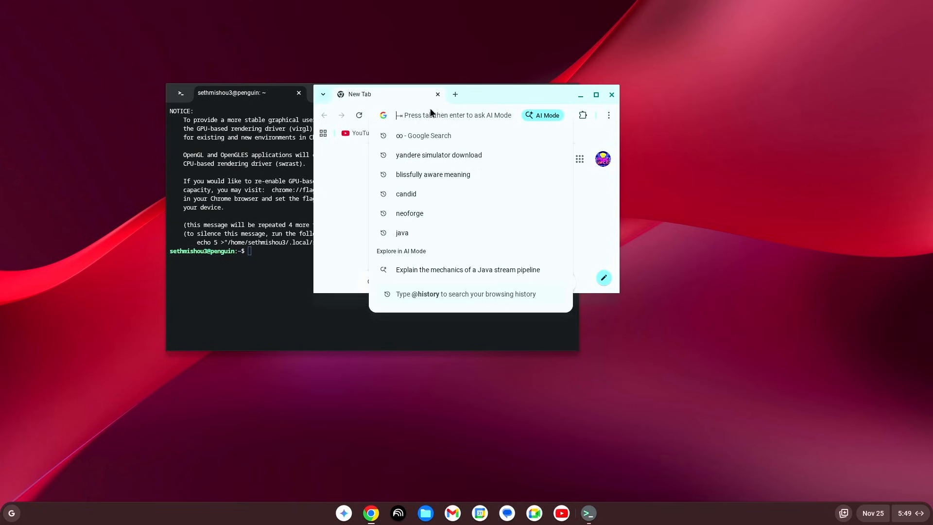
click(438, 154)
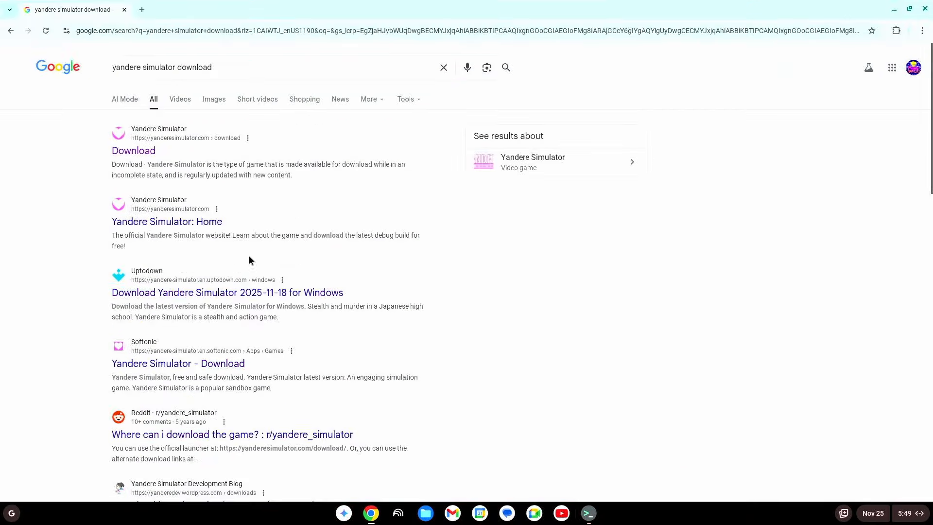
Open yanderesimulator.com/download and download latest.zip from the dl/latest.zip link
click(133, 150)
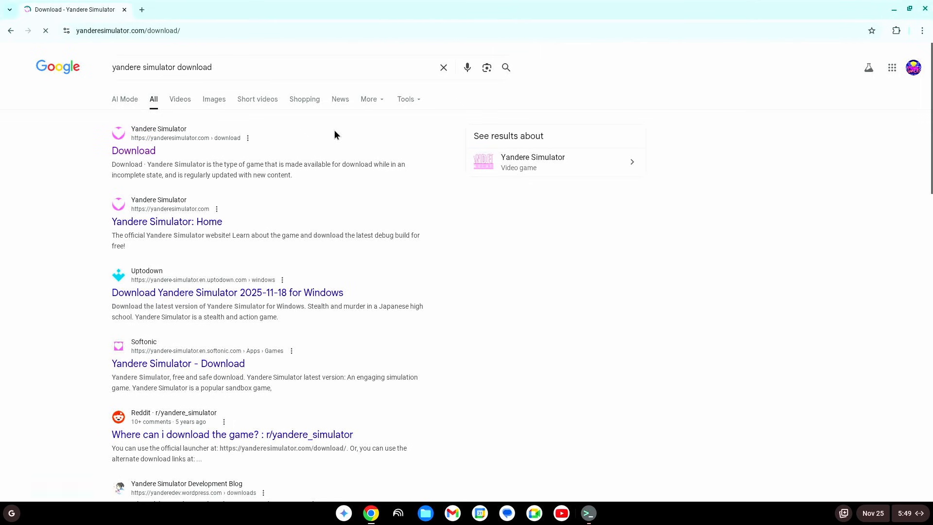
click(134, 151)
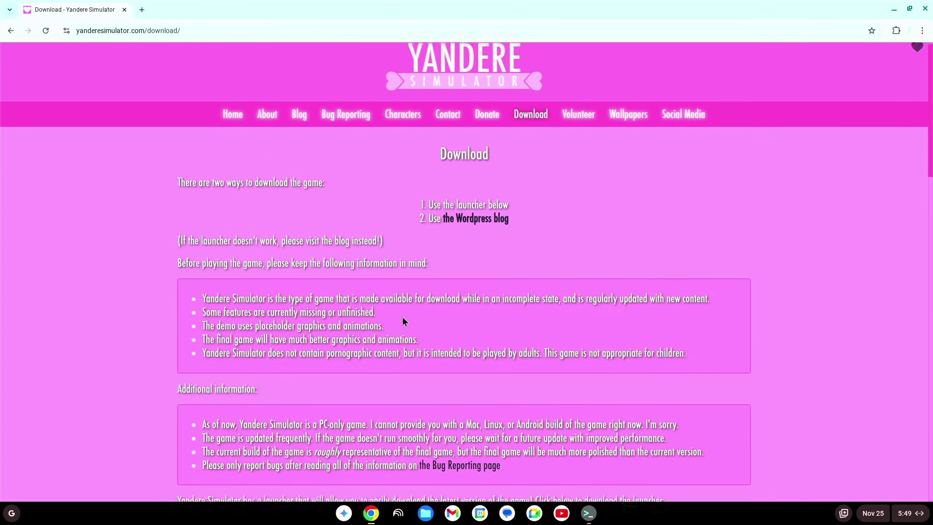
scroll(down, 3)
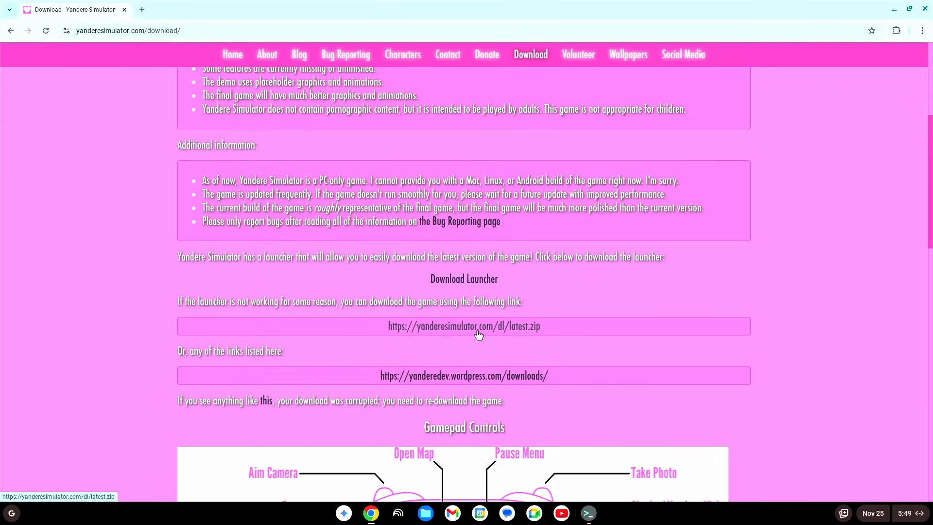
click(463, 326)
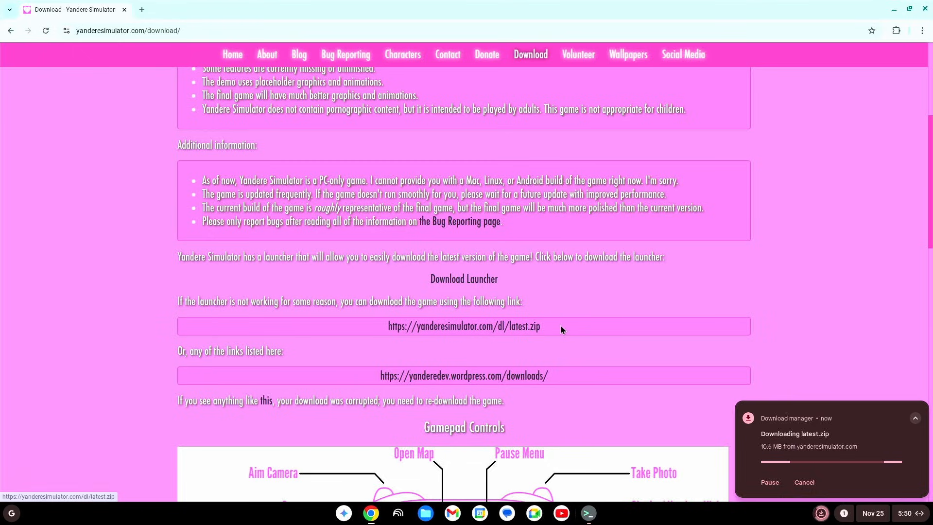
mouse_move(520, 349)
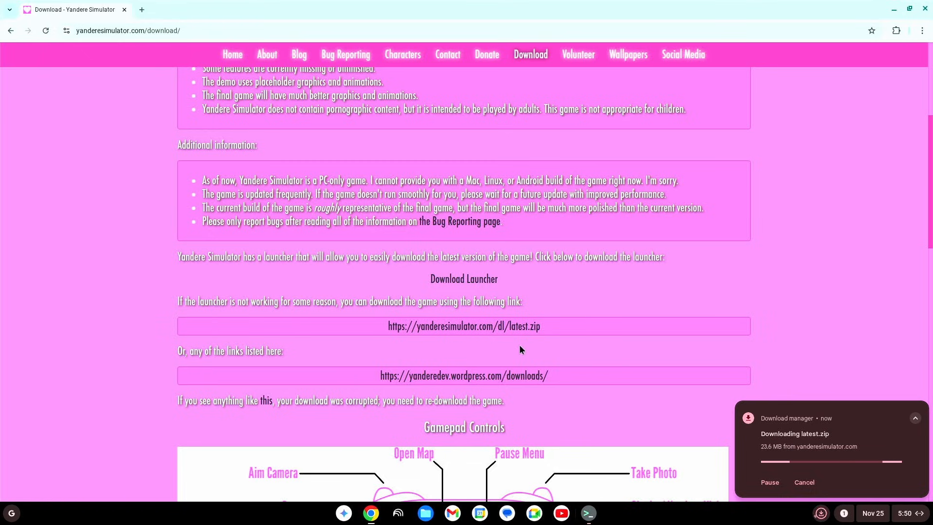
mouse_move(340, 334)
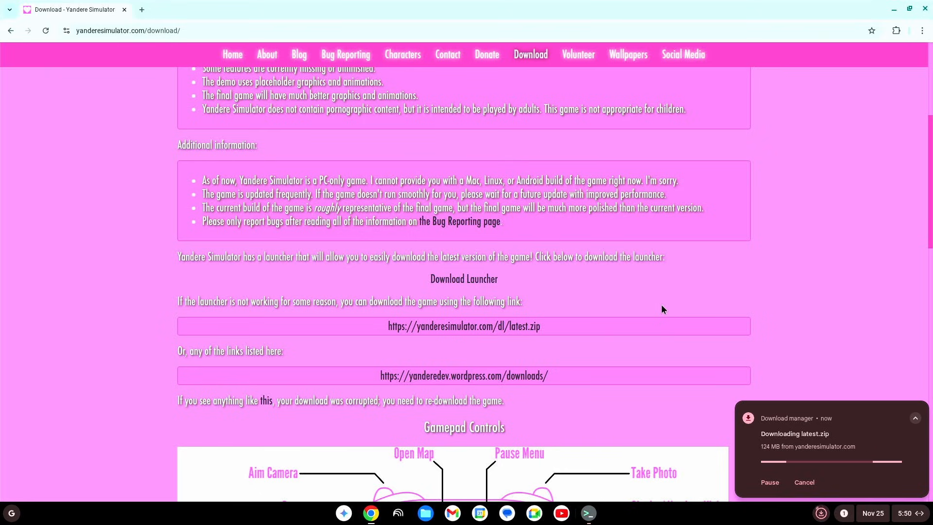
mouse_move(387, 384)
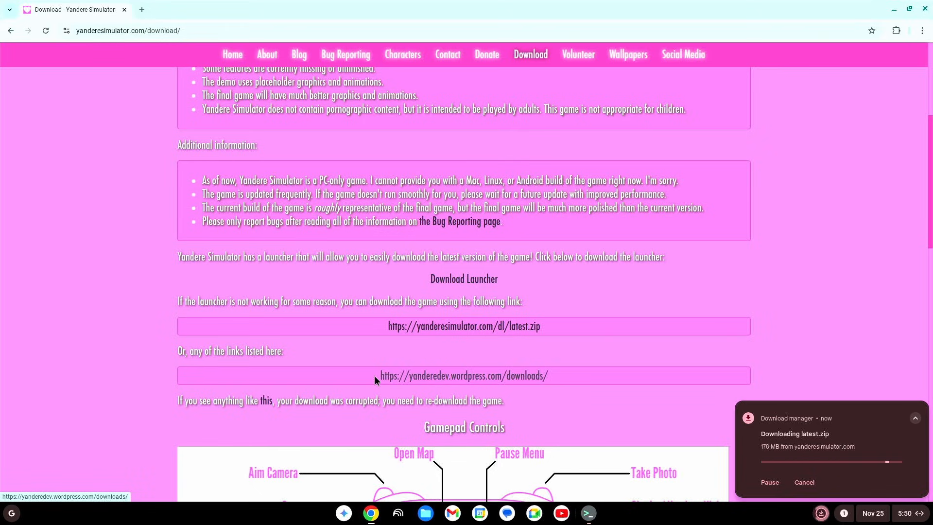
mouse_move(597, 365)
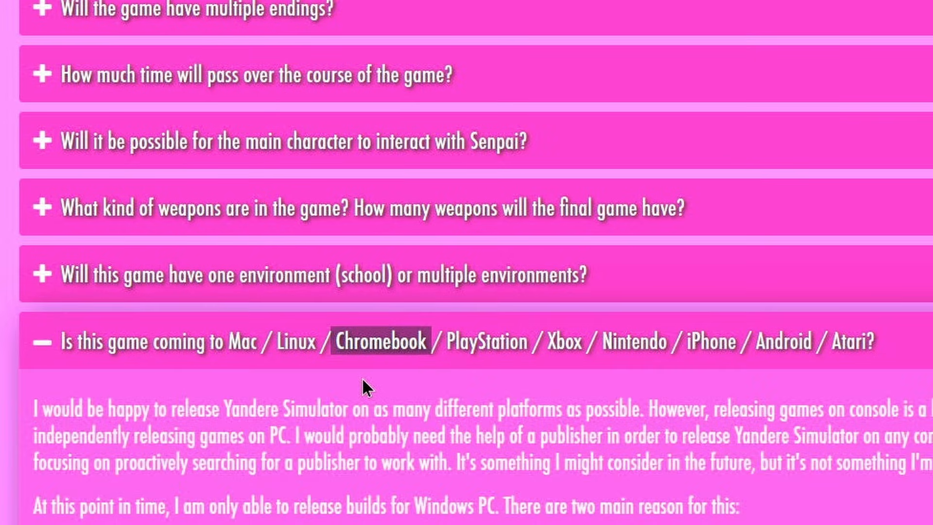
Read the Mac / Linux / Chromebook FAQ answer and collapse it
scroll(down, 3)
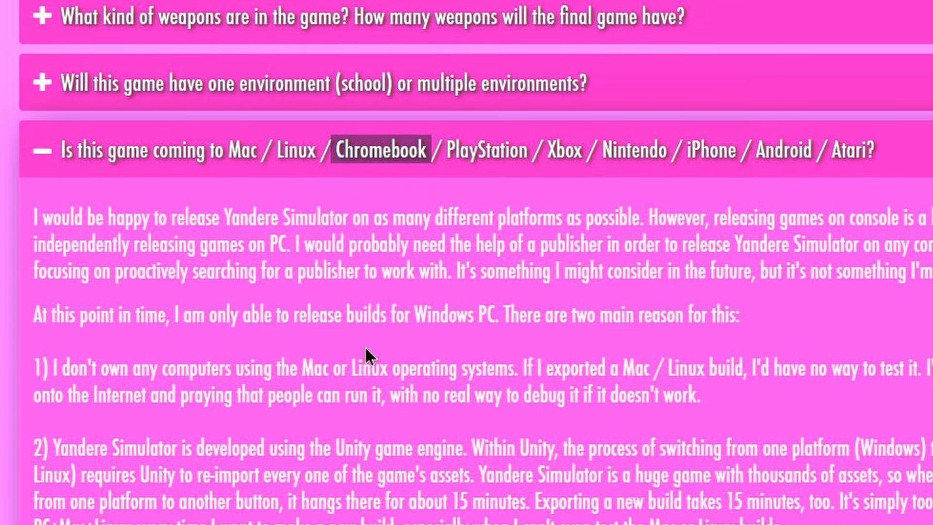
scroll(up, 3)
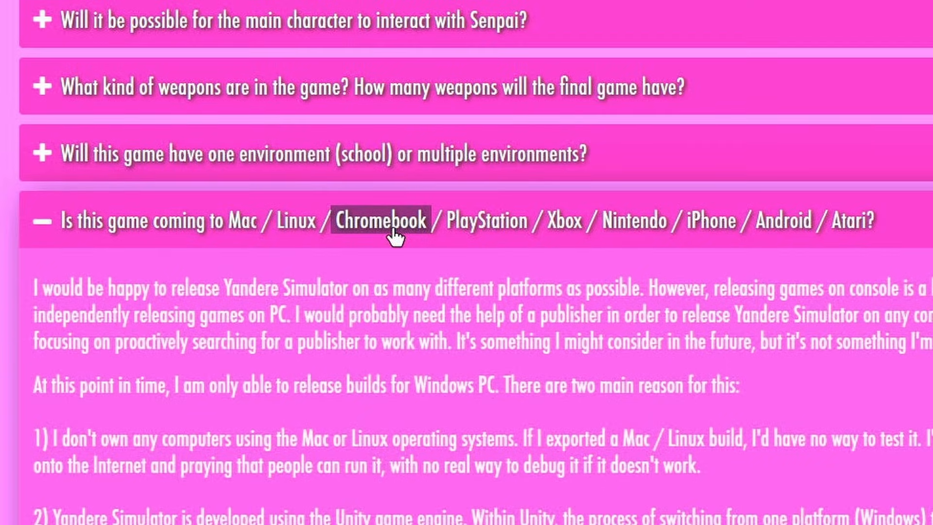
click(608, 507)
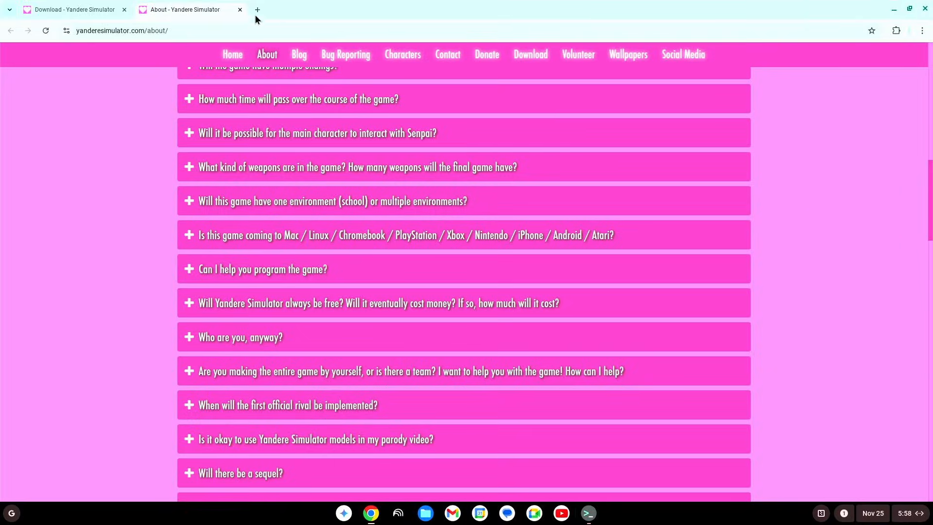
In a new tab, follow winehq.org's Download page to the Debian/Ubuntu wiki instructions
click(257, 10)
text(winehq.org)
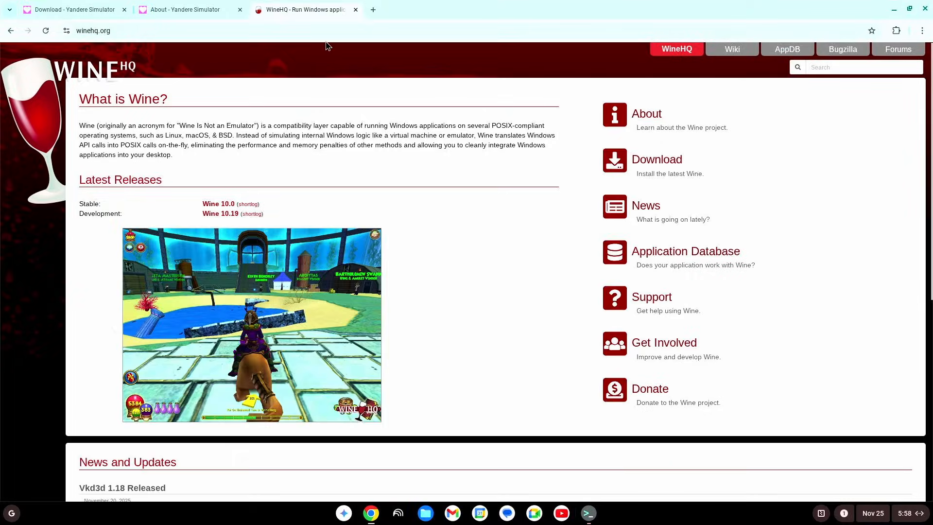
mouse_move(656, 160)
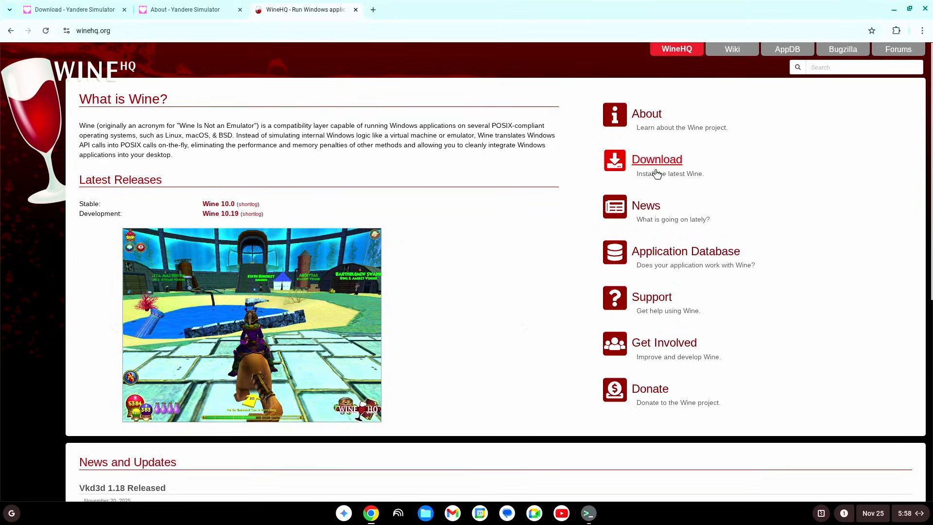
click(657, 160)
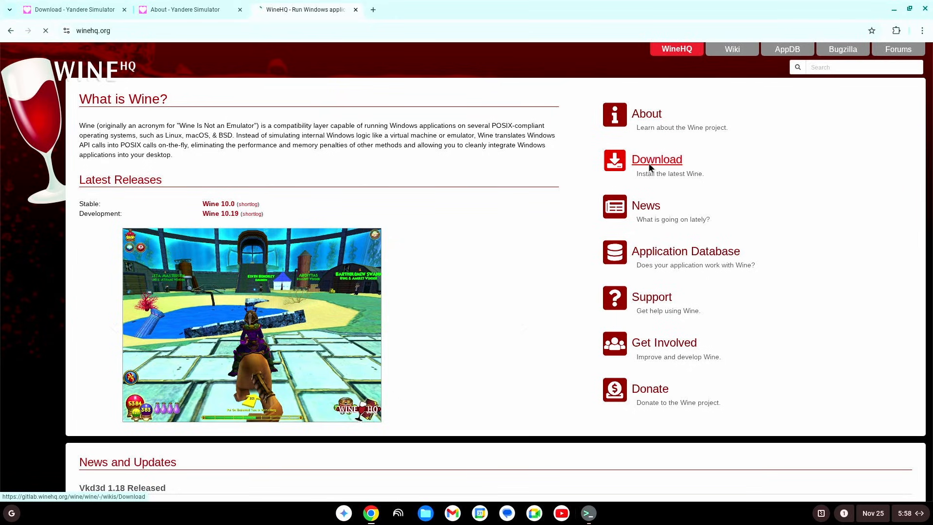
click(656, 160)
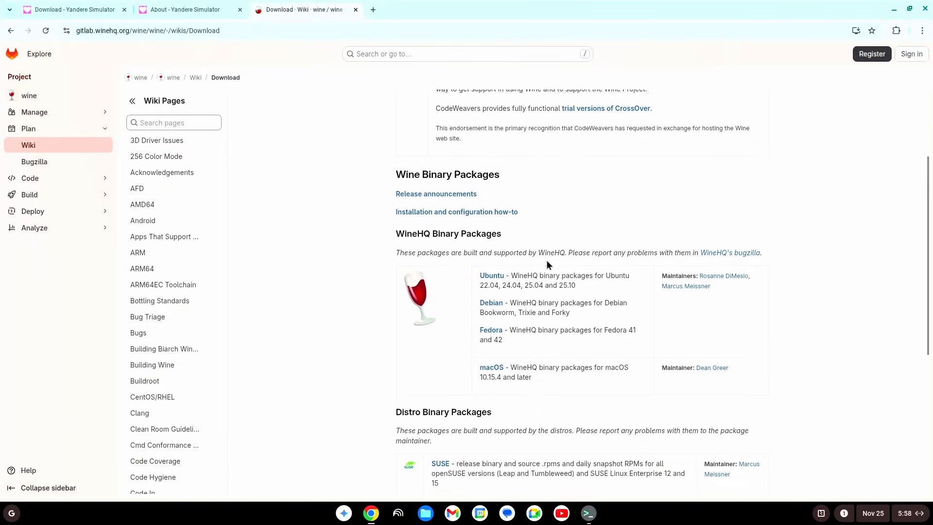
click(491, 302)
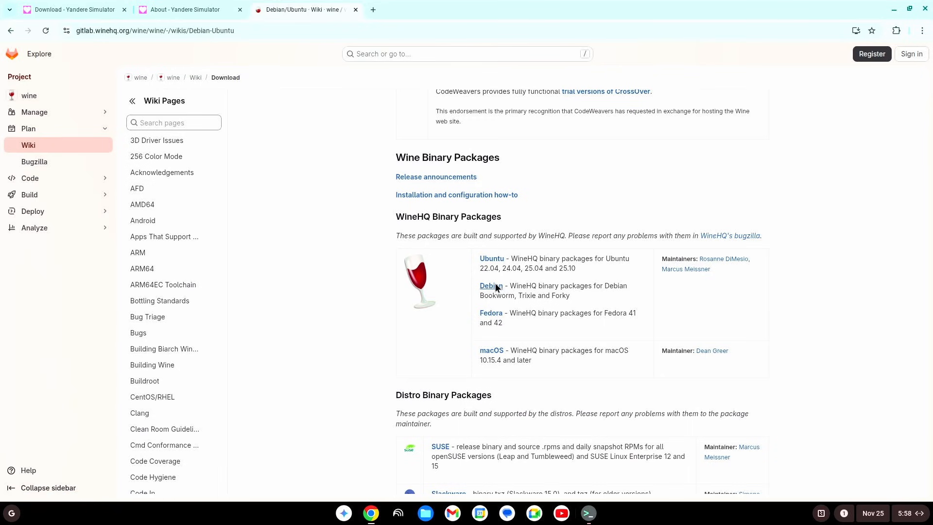
click(490, 285)
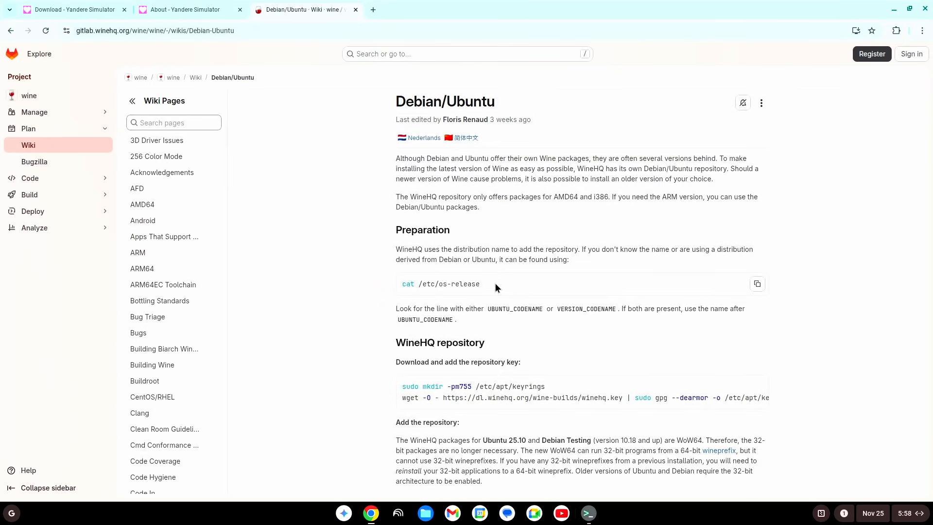
mouse_move(437, 208)
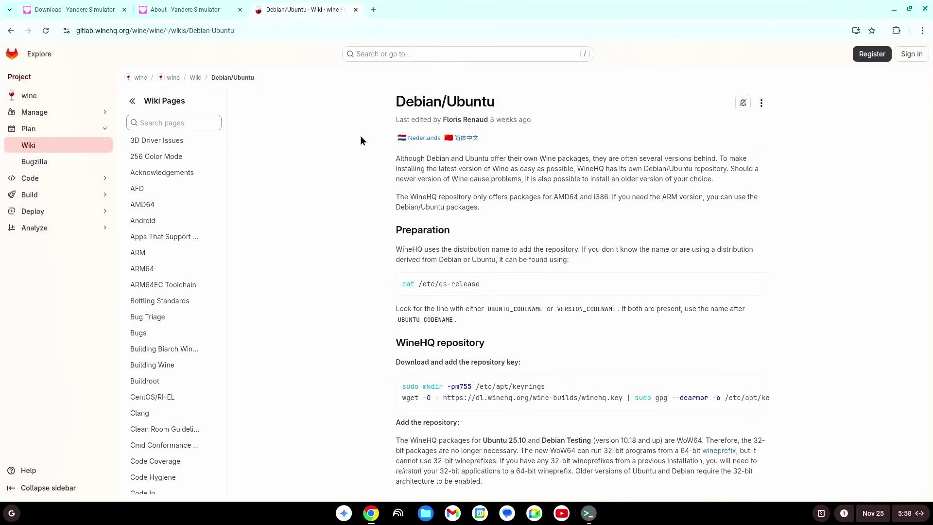
mouse_move(413, 115)
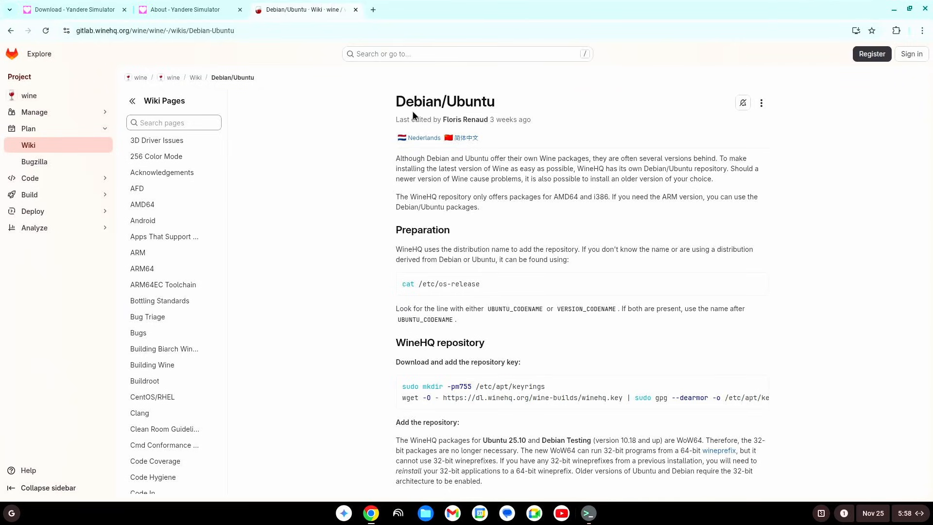
mouse_move(734, 24)
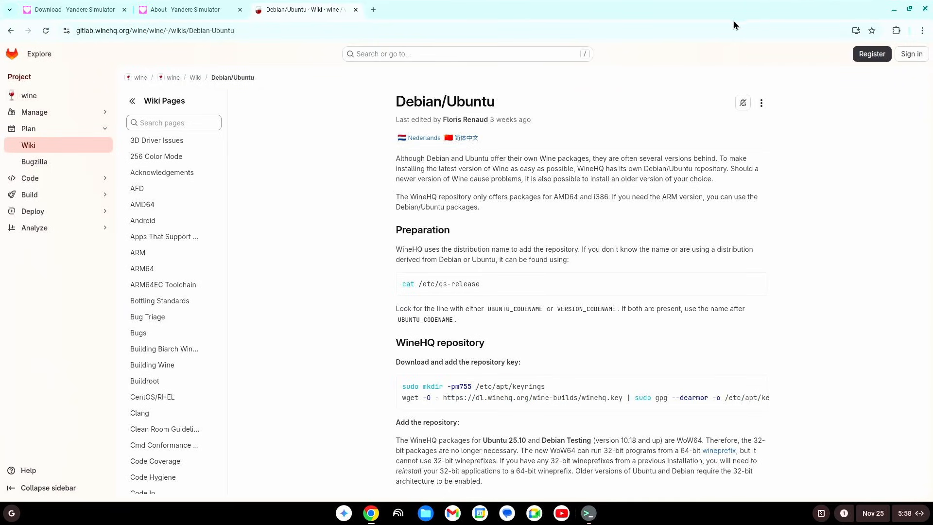
mouse_move(607, 215)
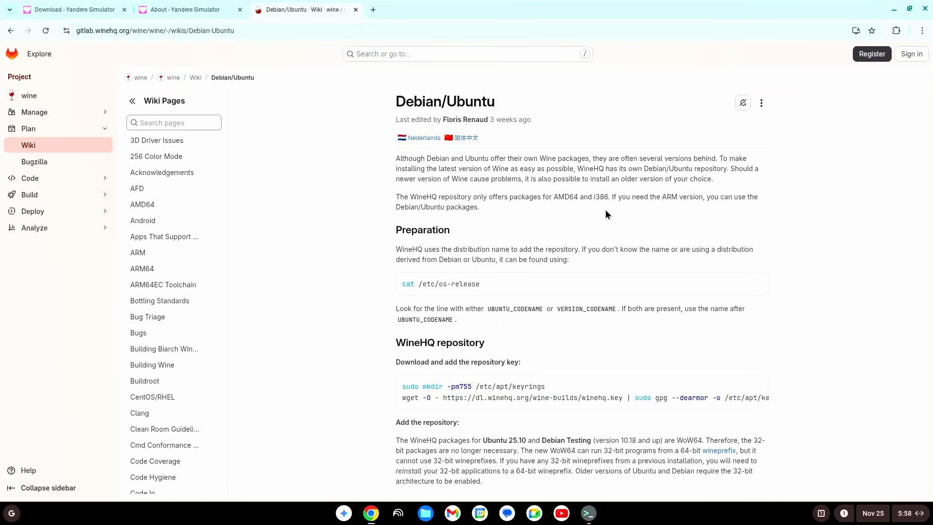
mouse_move(614, 189)
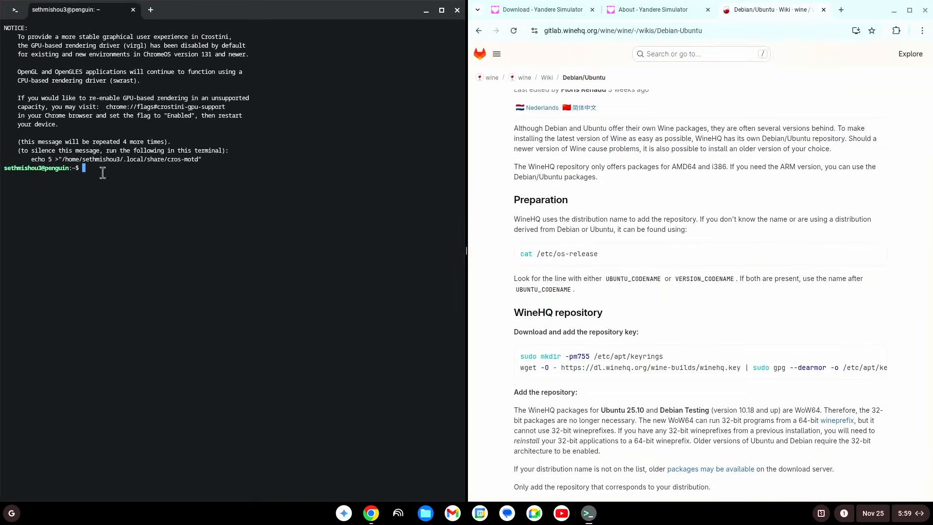
Copy the wiki's repository key commands and run them in Terminal to fetch winehq-archive.key
scroll(down, 3)
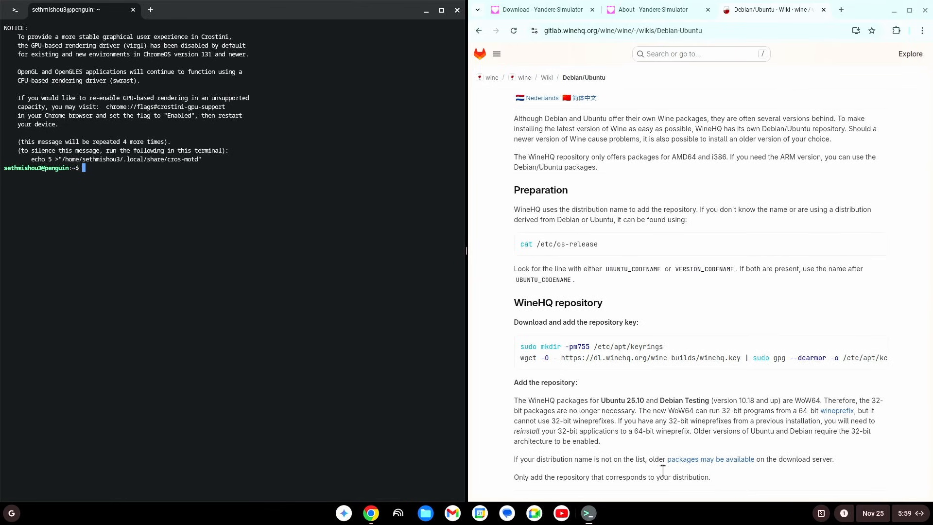
mouse_move(874, 342)
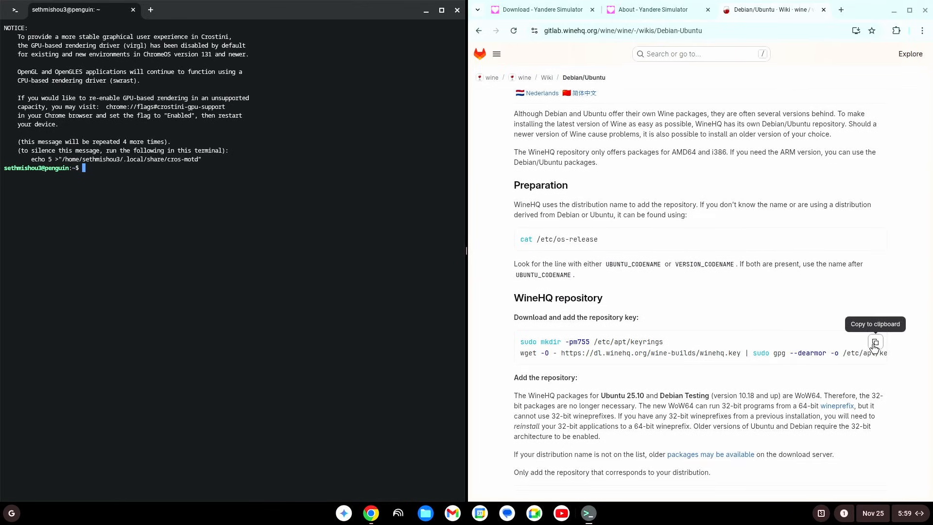
click(874, 342)
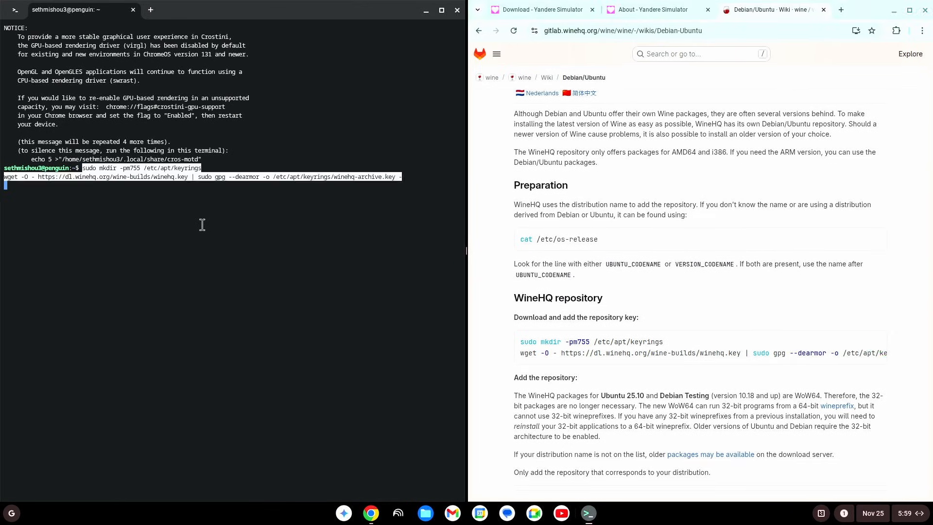
mouse_move(180, 235)
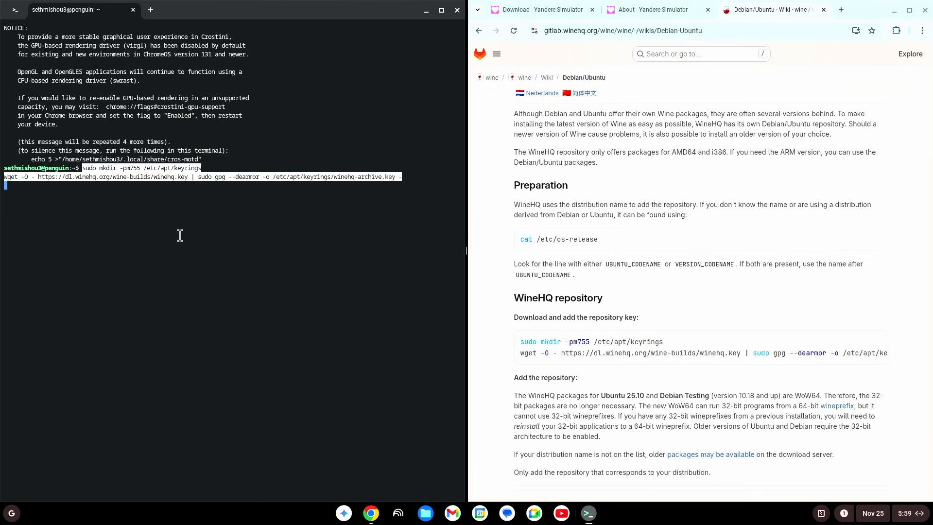
key(Return)
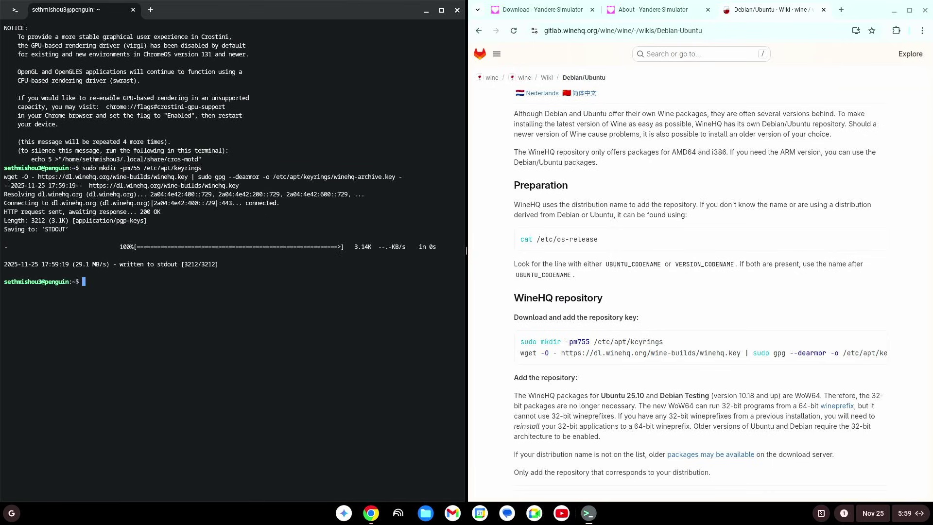
mouse_move(112, 171)
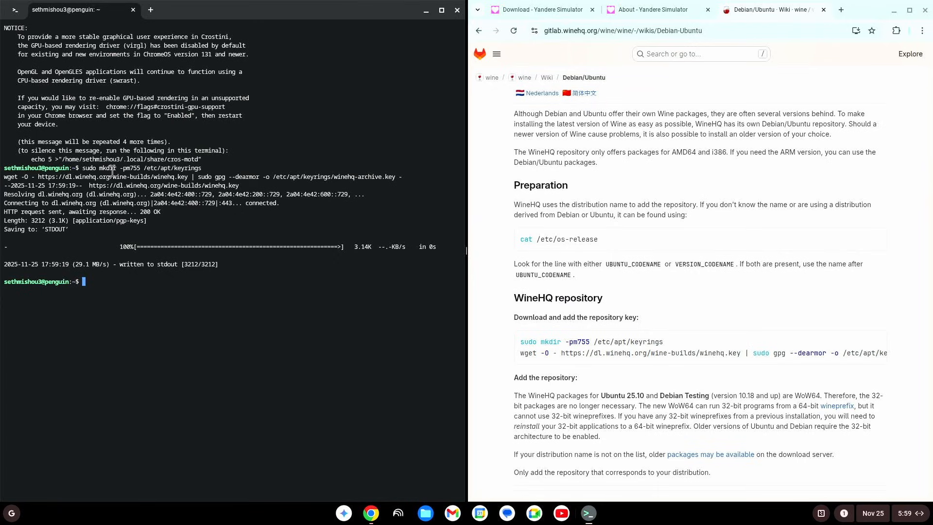
mouse_move(101, 281)
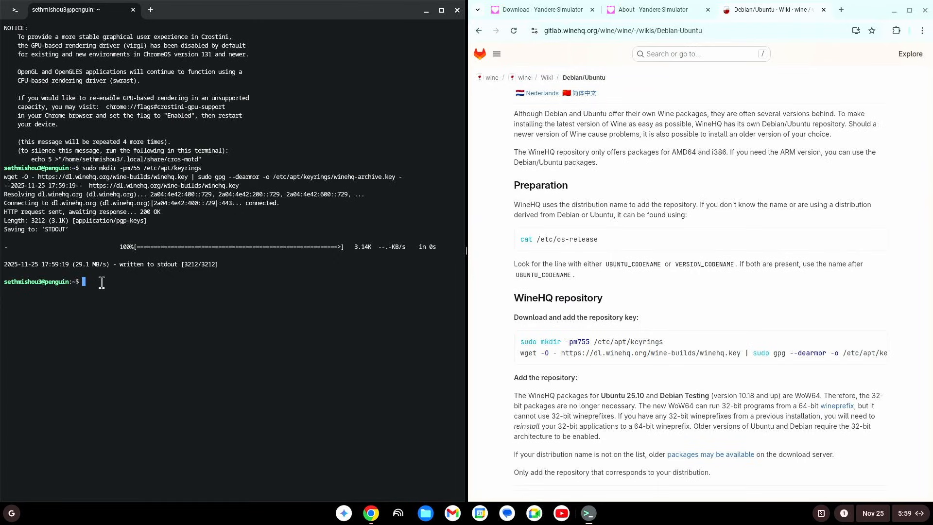
text(^V^V^V)
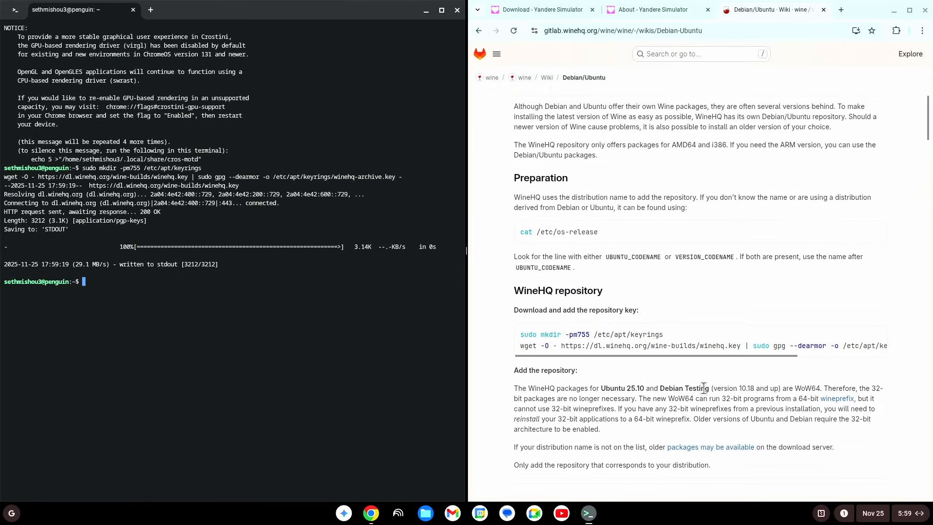
Enable 32-bit packages with 'sudo dpkg --add-architecture i386' copied from the wiki
scroll(down, 3)
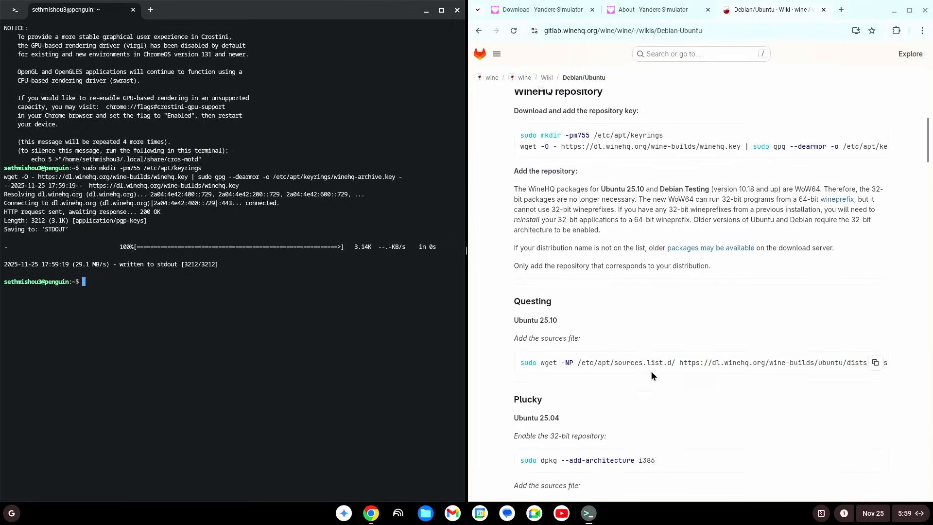
scroll(down, 3)
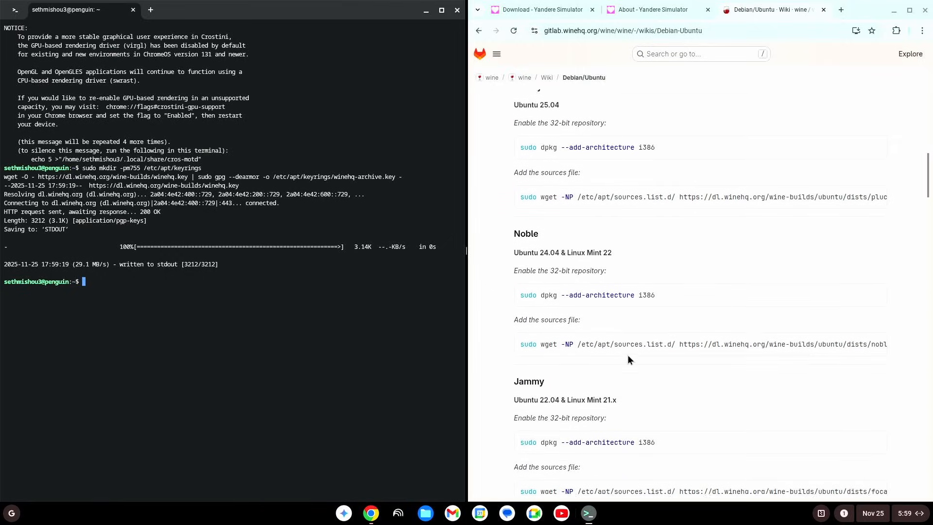
scroll(down, 3)
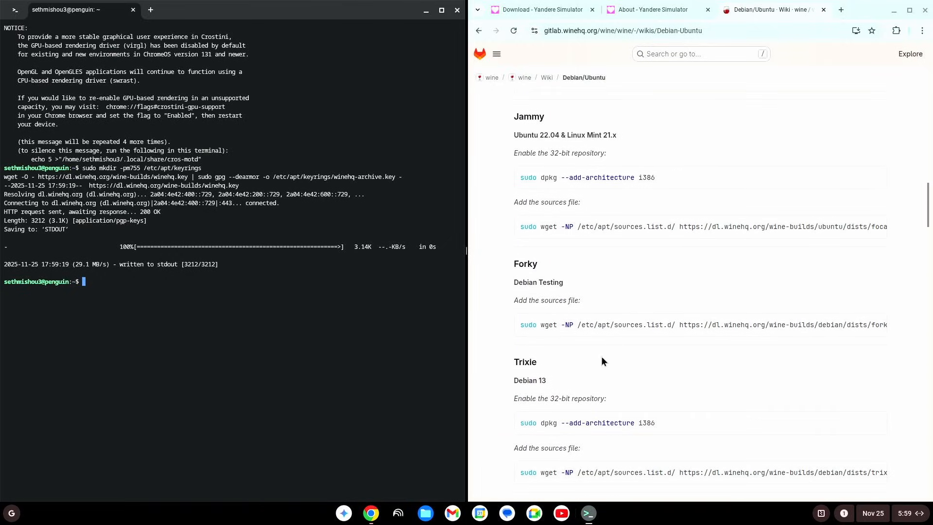
scroll(down, 3)
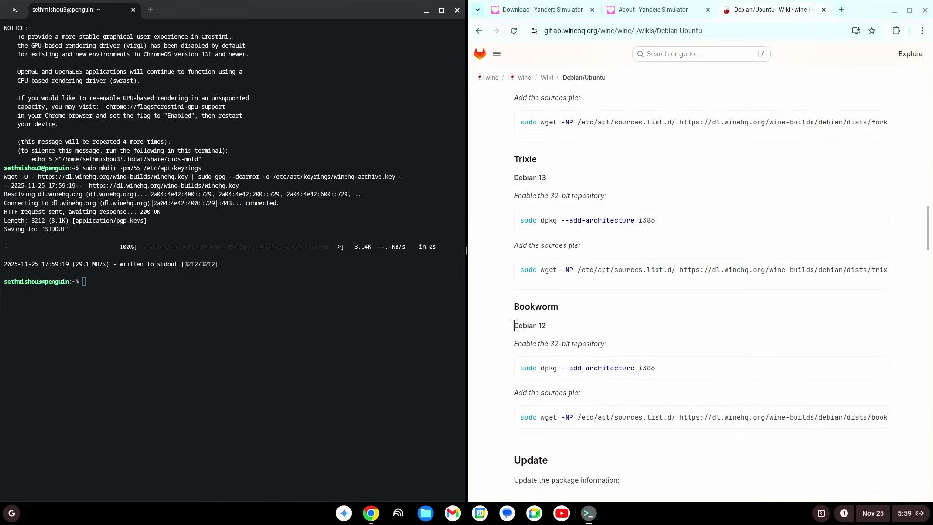
mouse_move(565, 313)
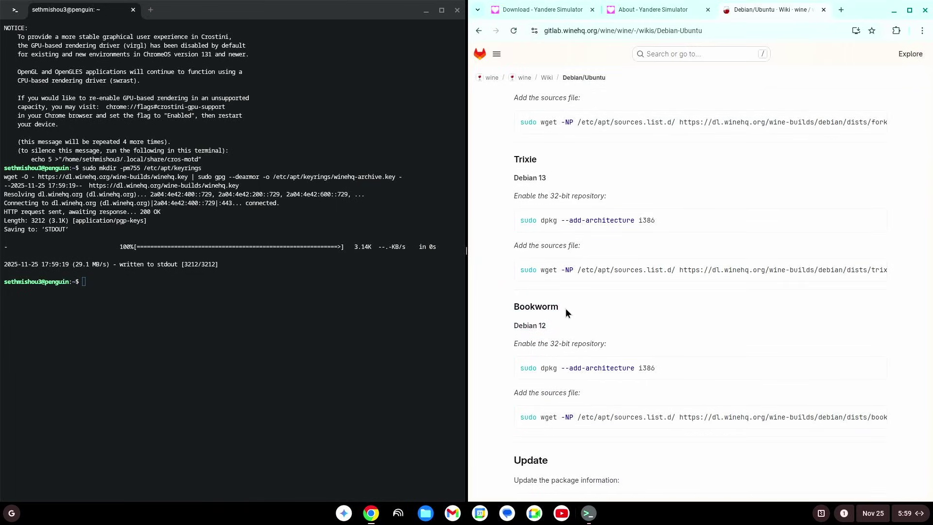
click(874, 368)
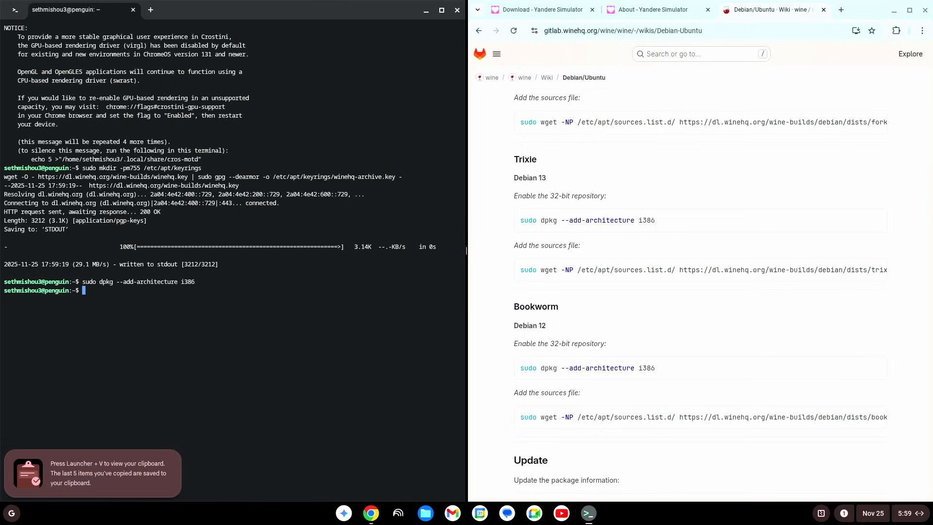
Save winehq-bookworm.sources via the wiki's wget command, then copy 'sudo apt update'
click(874, 416)
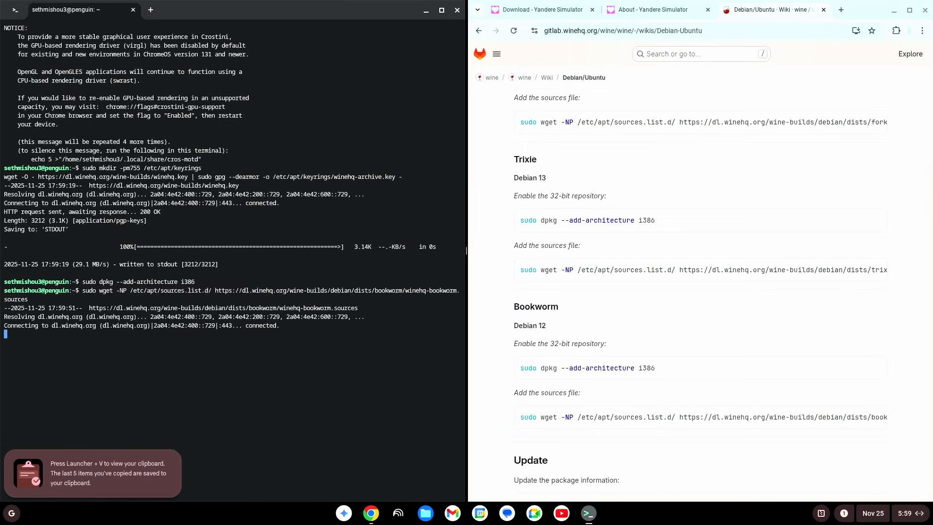
scroll(down, 3)
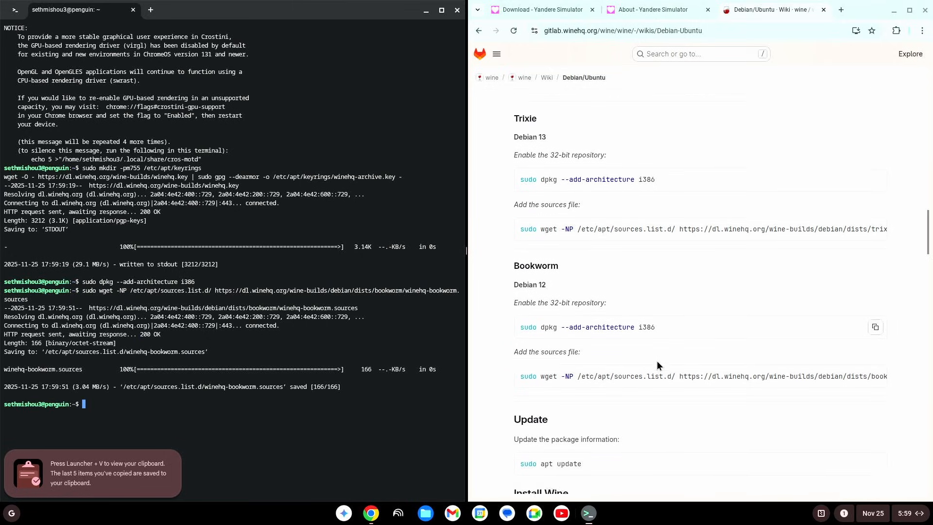
click(875, 417)
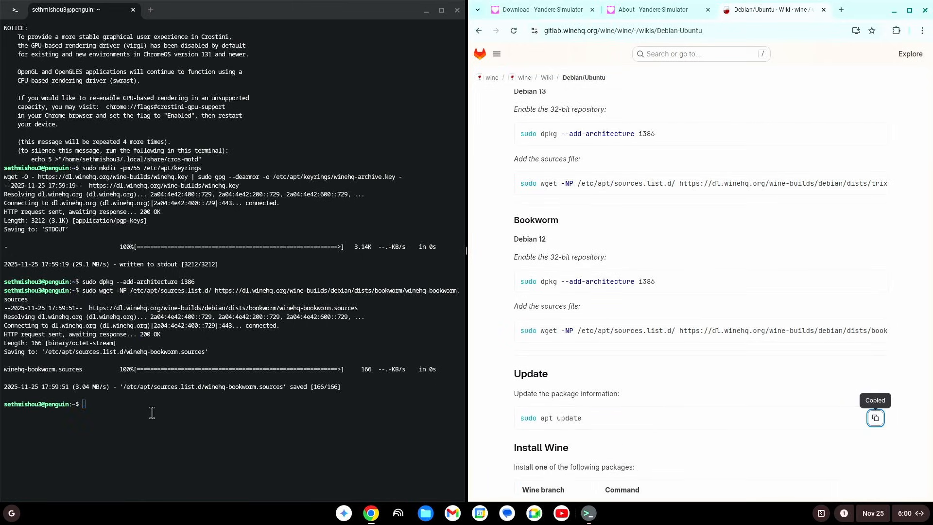
Run 'sudo apt update' and scroll the wiki down to the Install Wine section
text(sudo apt update)
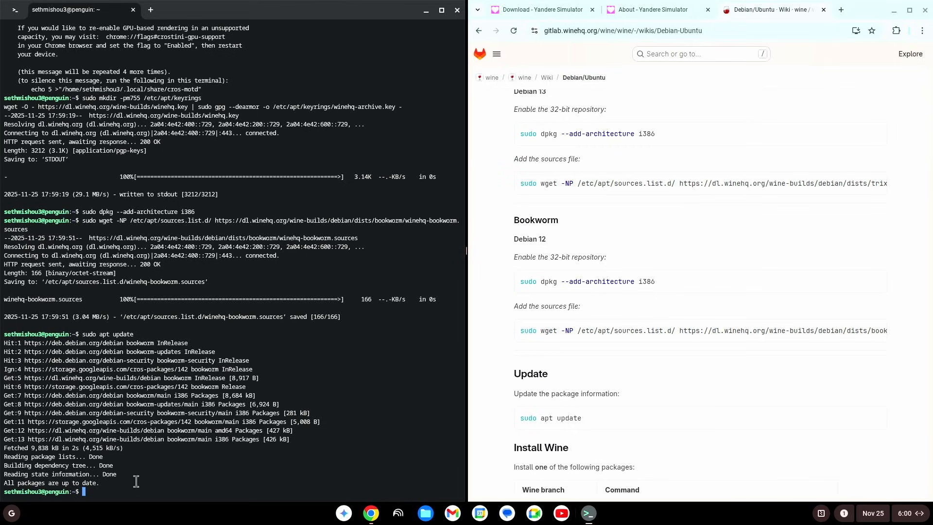
scroll(down, 3)
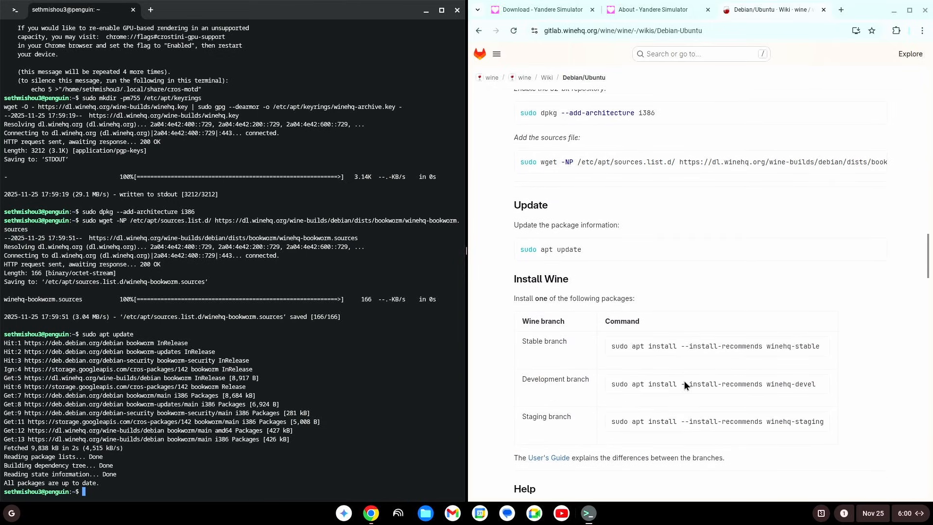
scroll(down, 3)
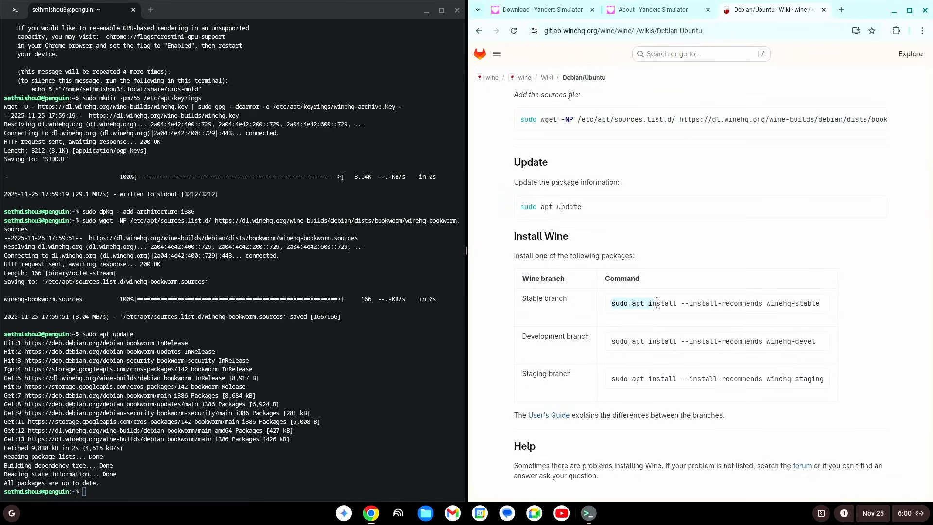
Install winehq-stable with recommended packages using sudo apt, confirming with y
right_click(714, 303)
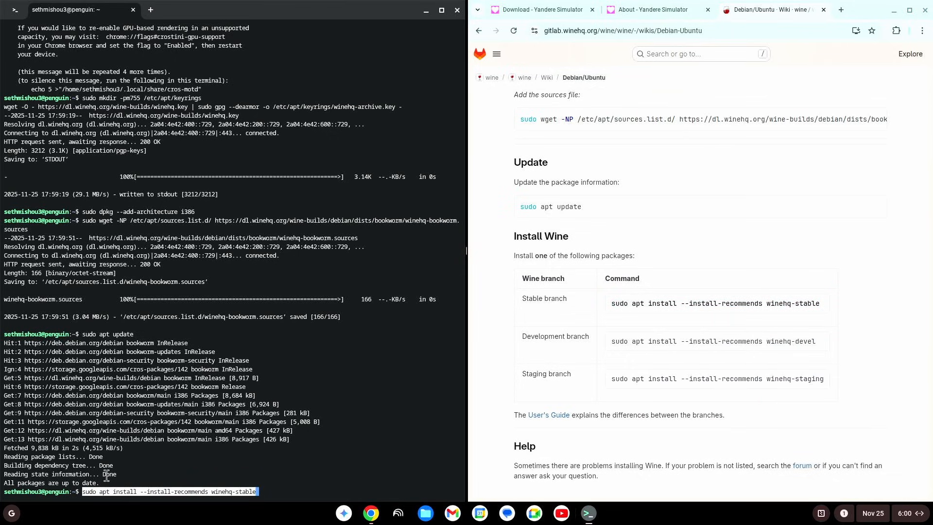
key(Return)
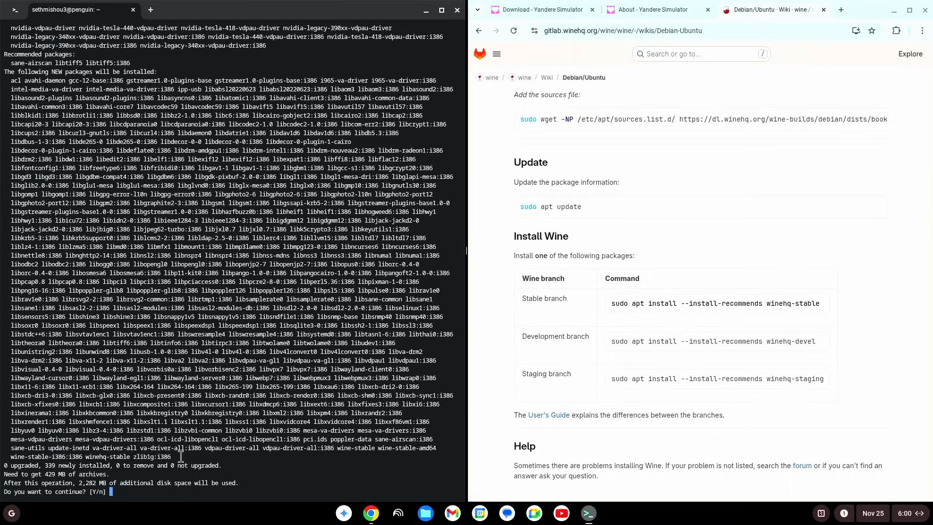
text(y)
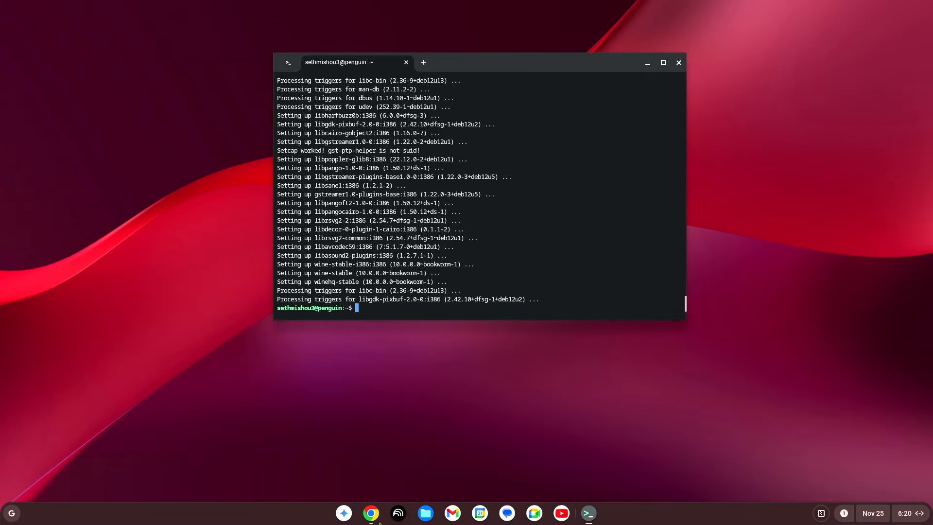
In Files, create a folder named 'ggtggggggggggggggg' inside Linux files
click(425, 517)
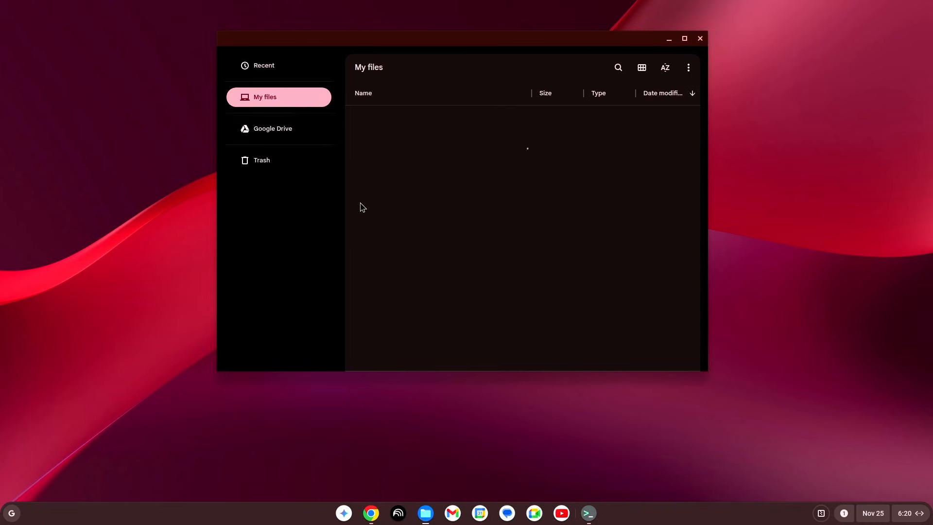
click(277, 143)
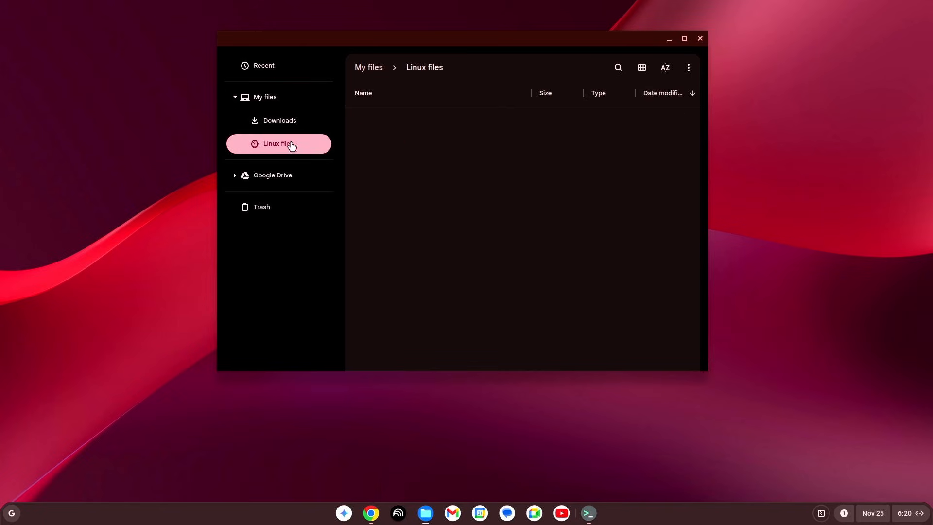
mouse_move(275, 149)
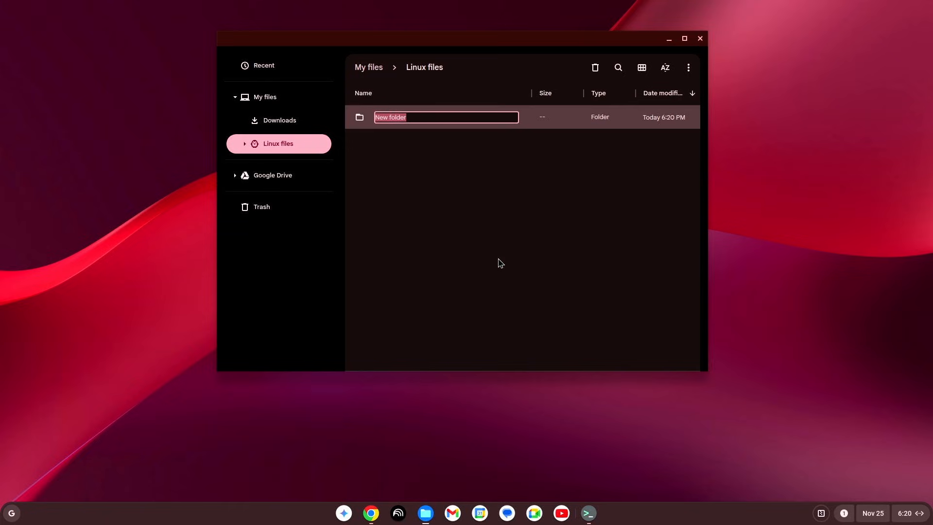
text(ggtggggggggggggggg)
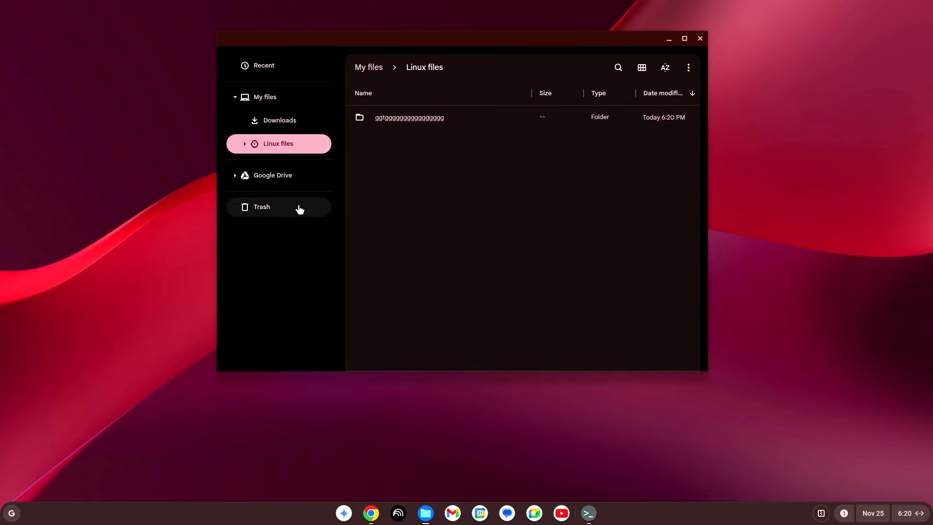
Open latest.zip from Downloads and select all 10 game items inside
click(279, 120)
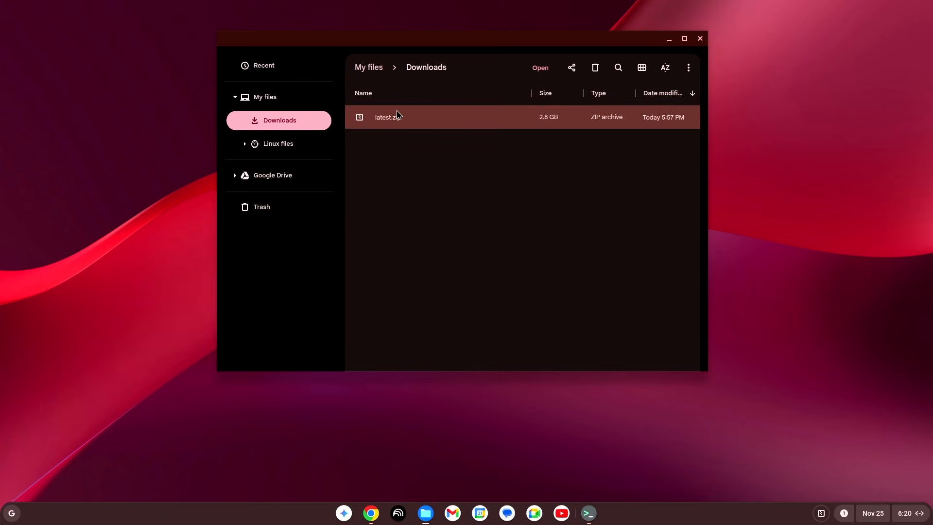
click(539, 67)
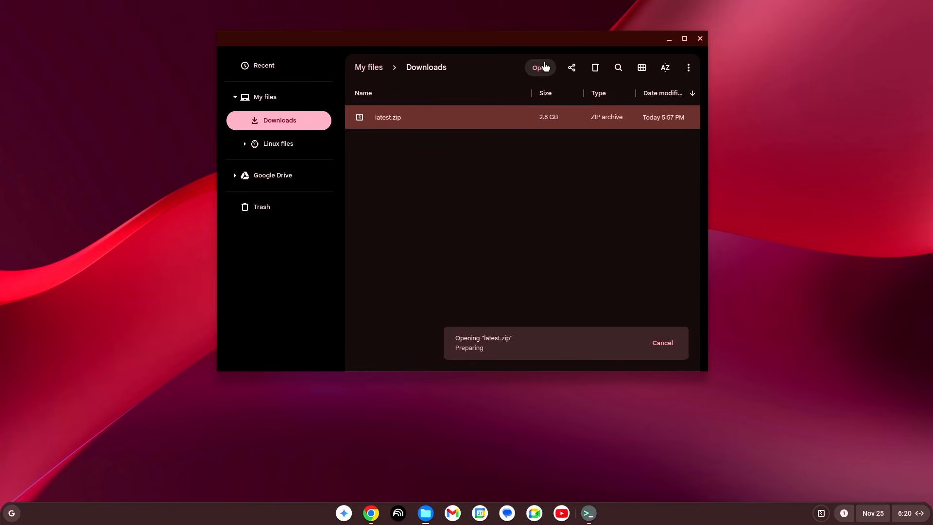
mouse_move(523, 256)
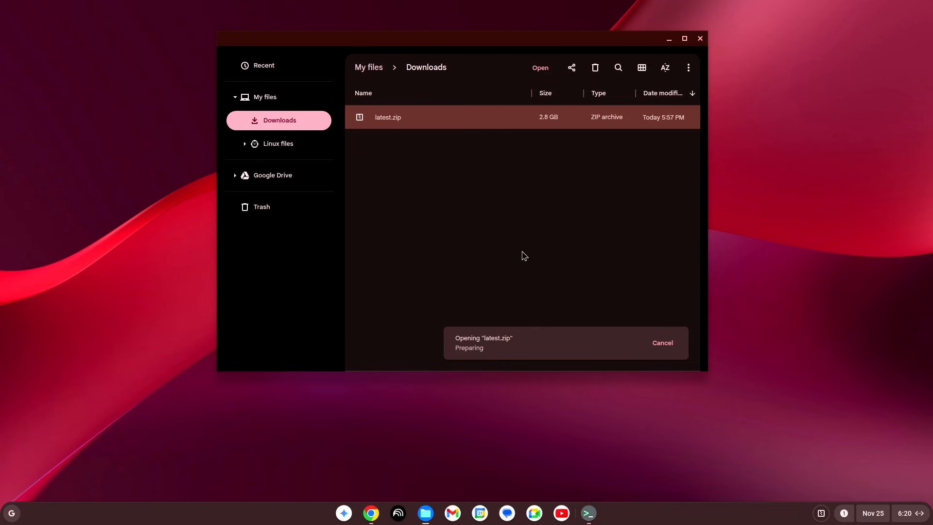
mouse_move(522, 341)
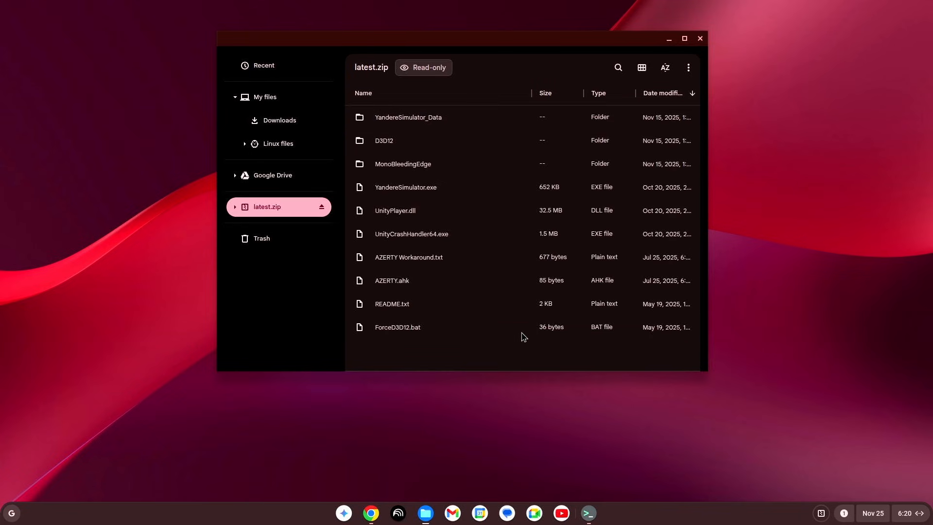
key(ctrl+a)
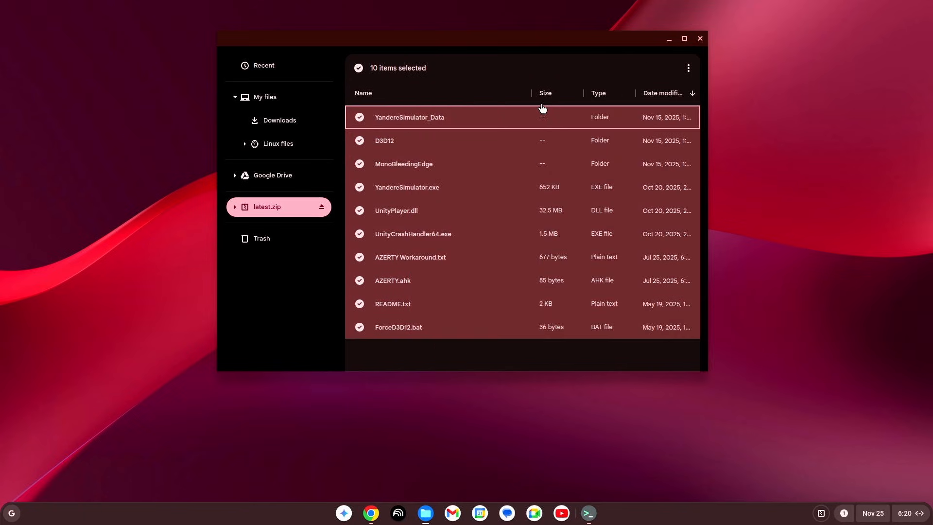
mouse_move(539, 207)
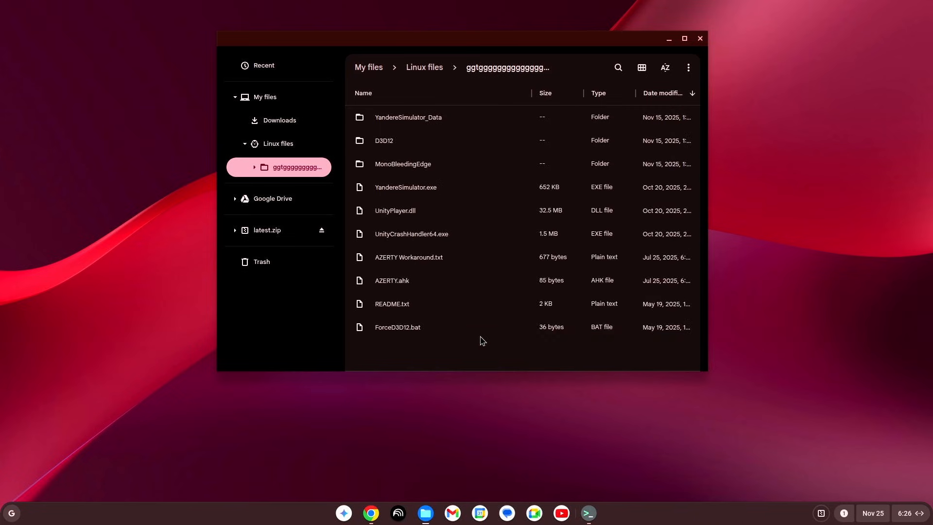
mouse_move(423, 215)
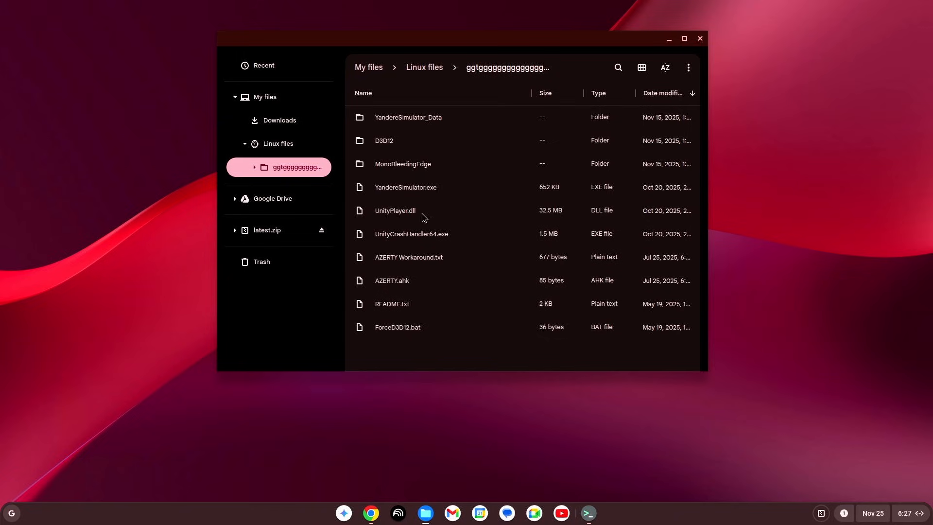
mouse_move(802, 412)
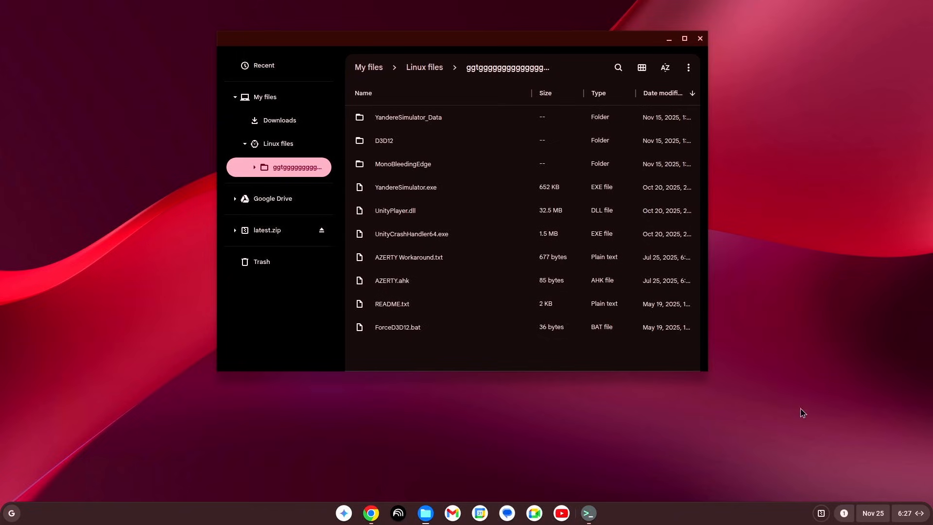
mouse_move(903, 517)
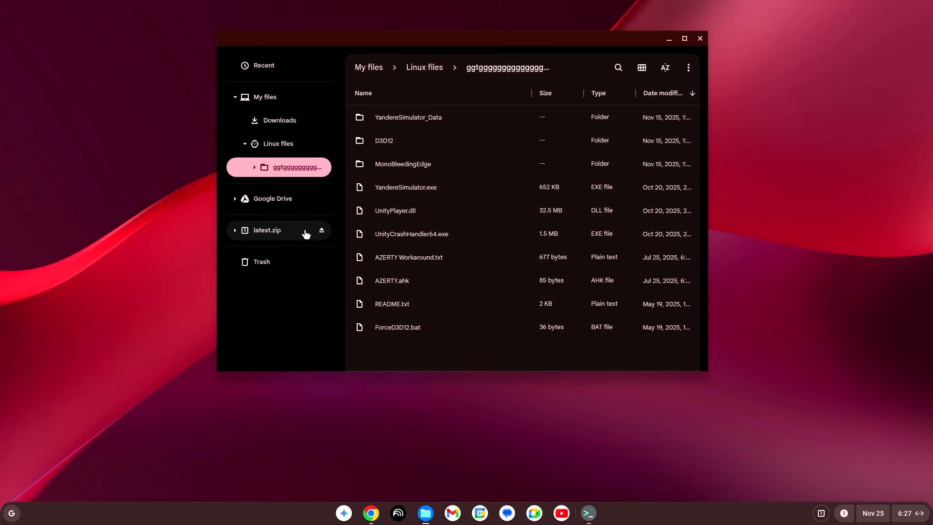
Eject the latest.zip archive from Files
click(321, 229)
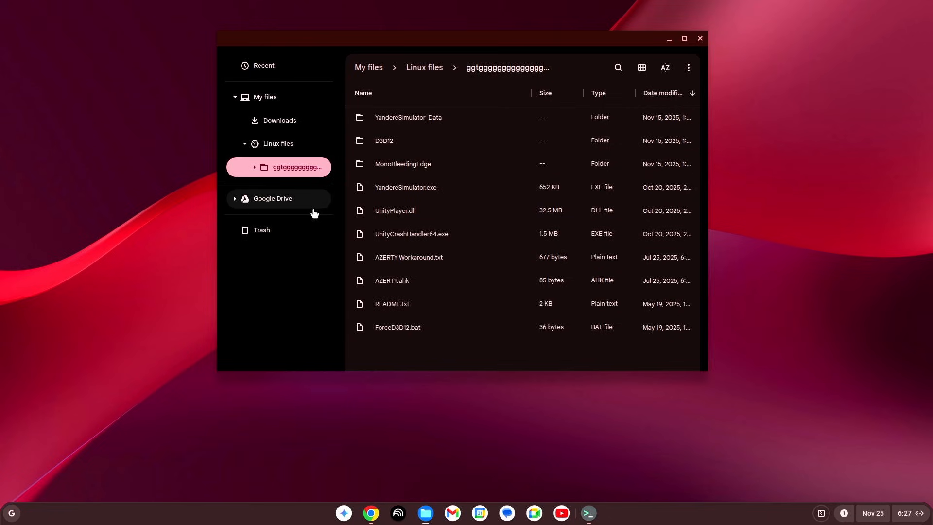
mouse_move(488, 44)
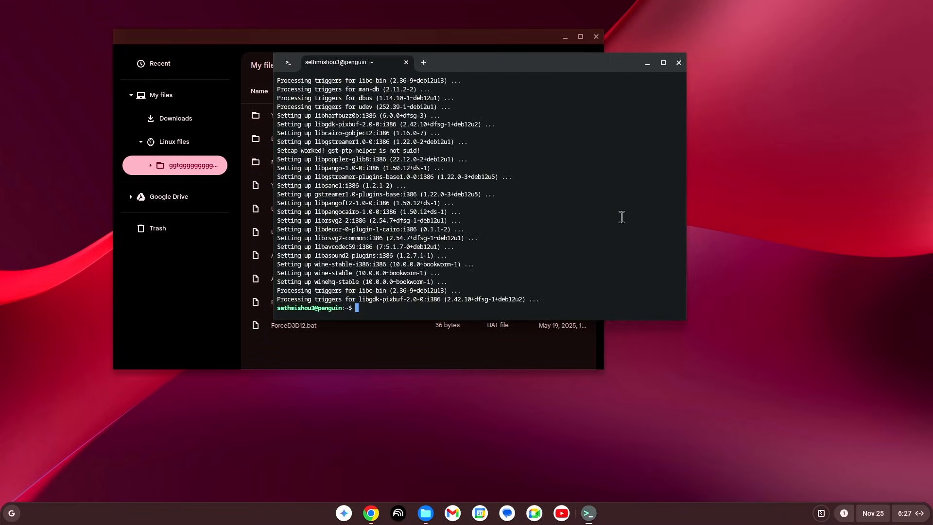
mouse_move(376, 307)
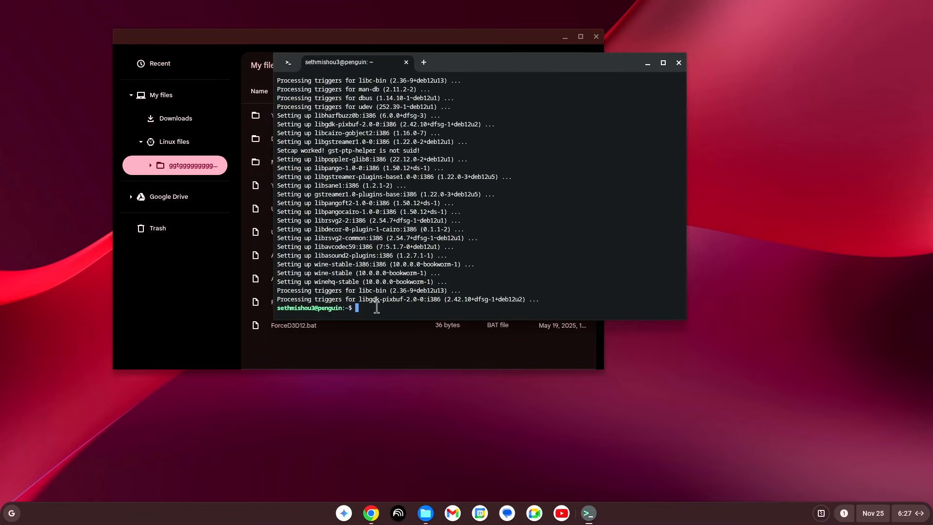
Run winecfg in the Terminal and accept the Wine Mono install prompt
text(winecfg)
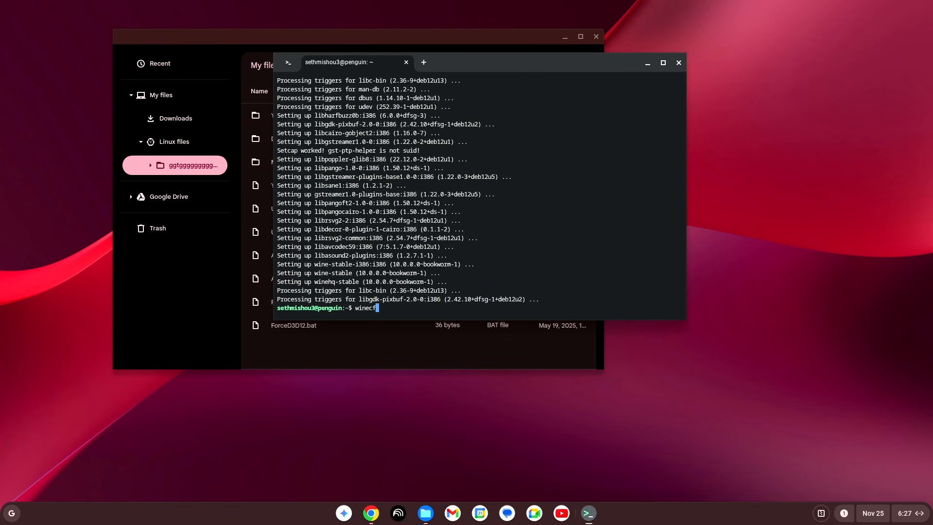
text(g)
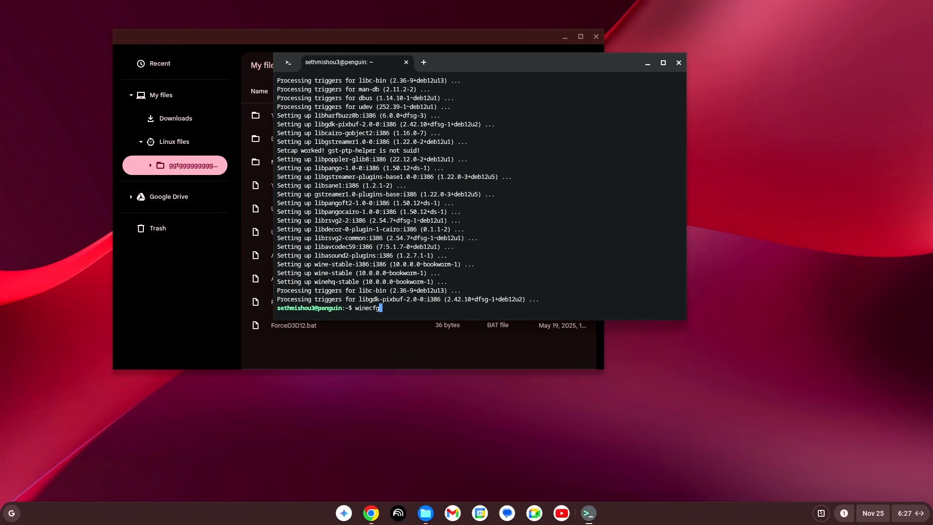
key(Return)
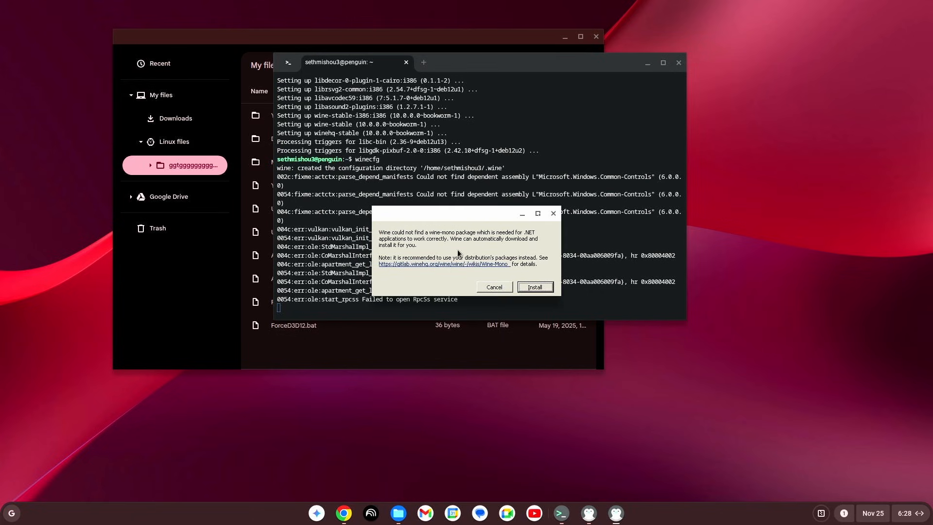
mouse_move(498, 247)
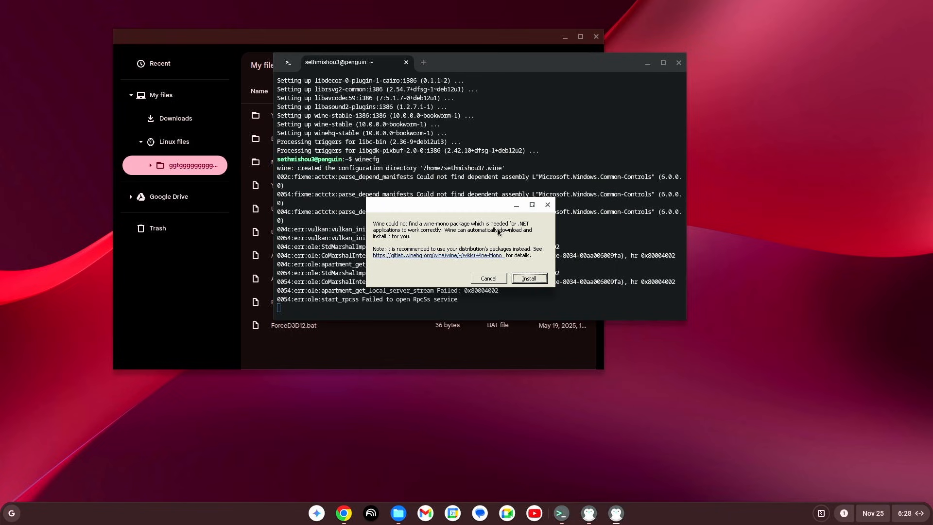
click(527, 278)
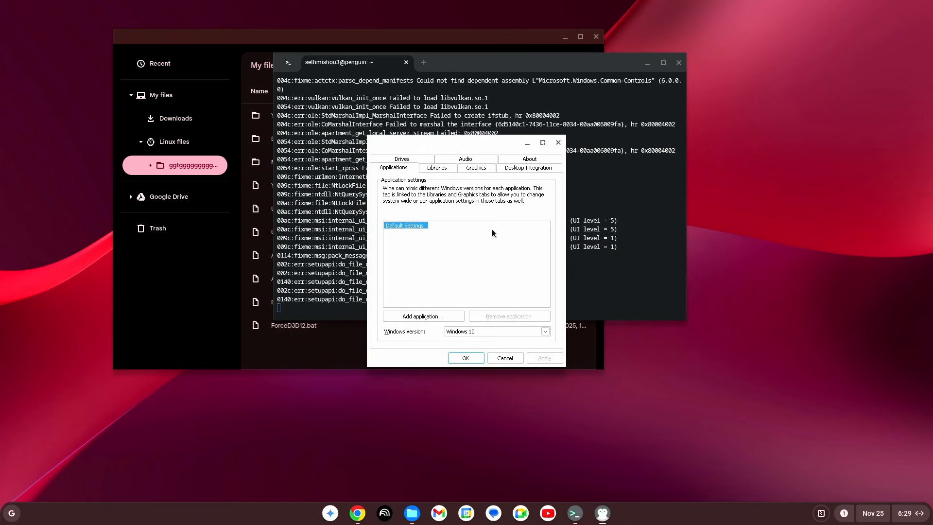
mouse_move(495, 161)
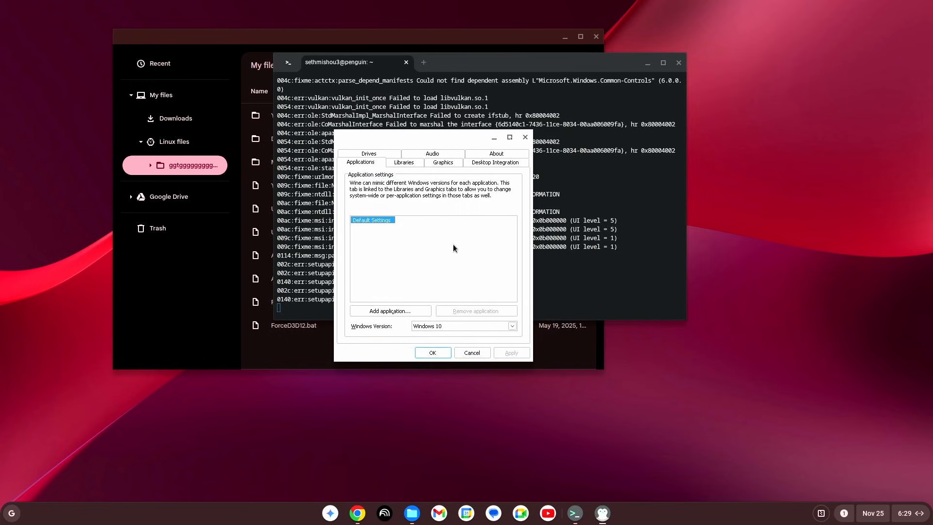
mouse_move(389, 311)
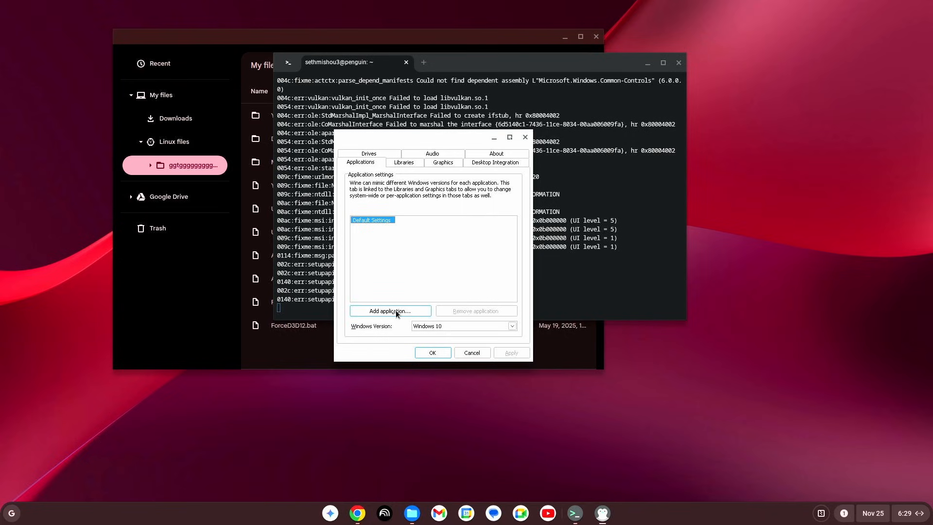
Add YandereSimulator.exe from Z:\home\<user>\<g-named folder> to the application list
click(390, 310)
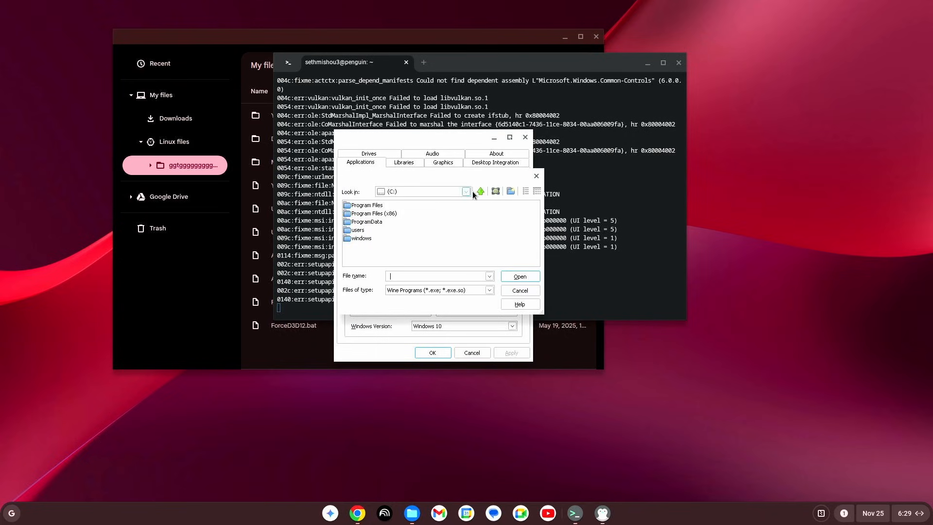
click(466, 192)
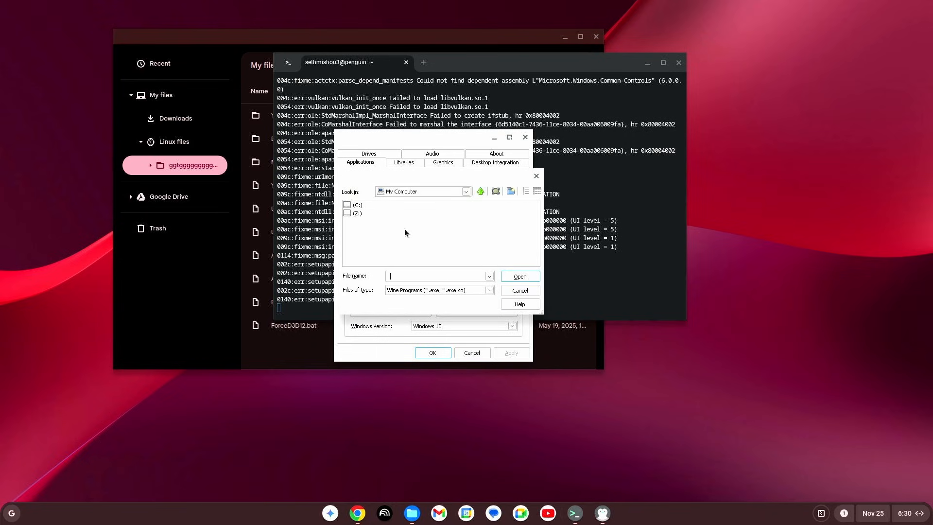
double_click(355, 213)
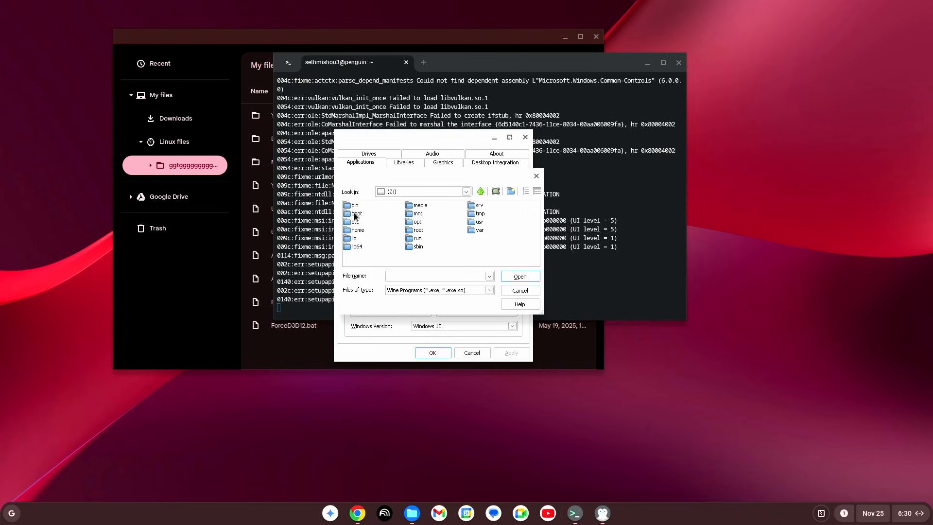
mouse_move(423, 215)
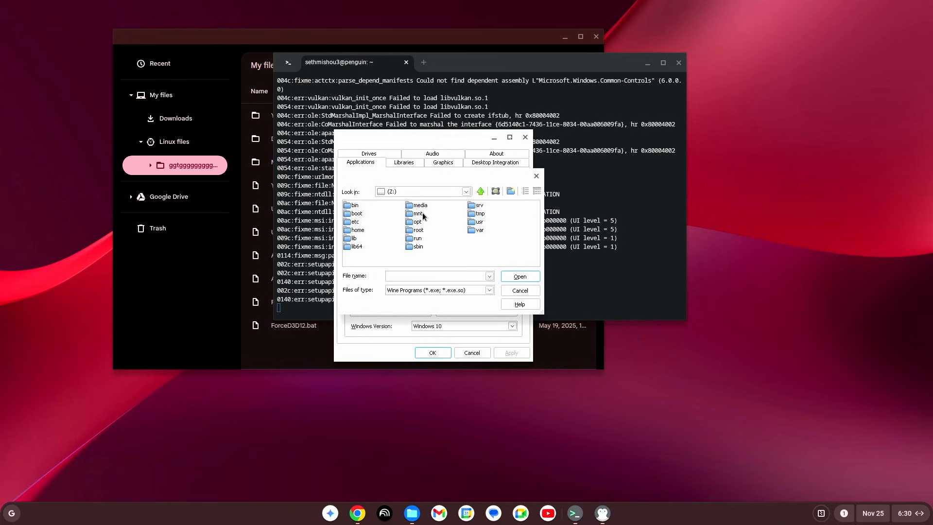
mouse_move(357, 233)
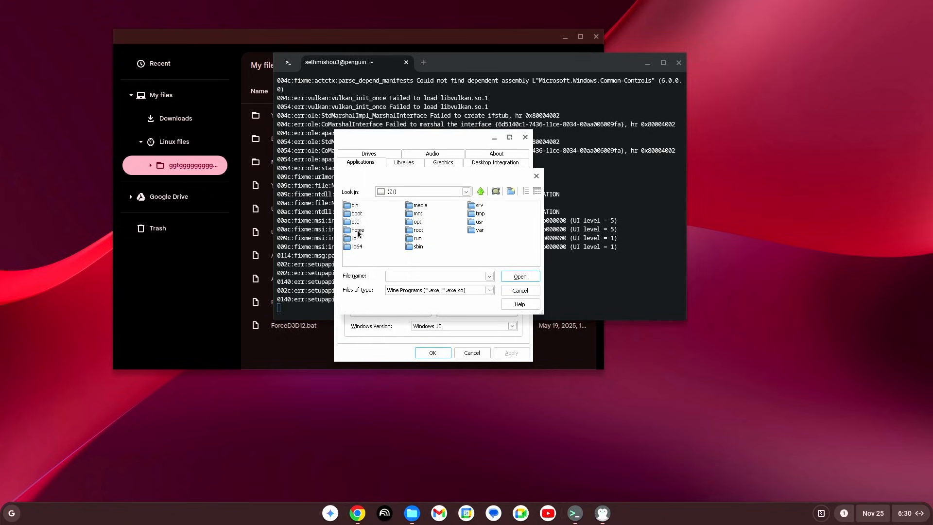
double_click(356, 230)
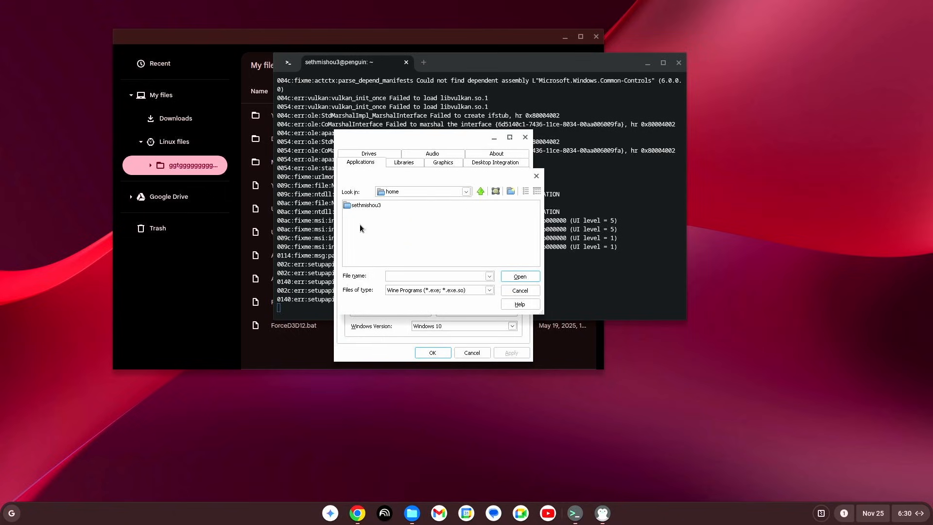
double_click(366, 205)
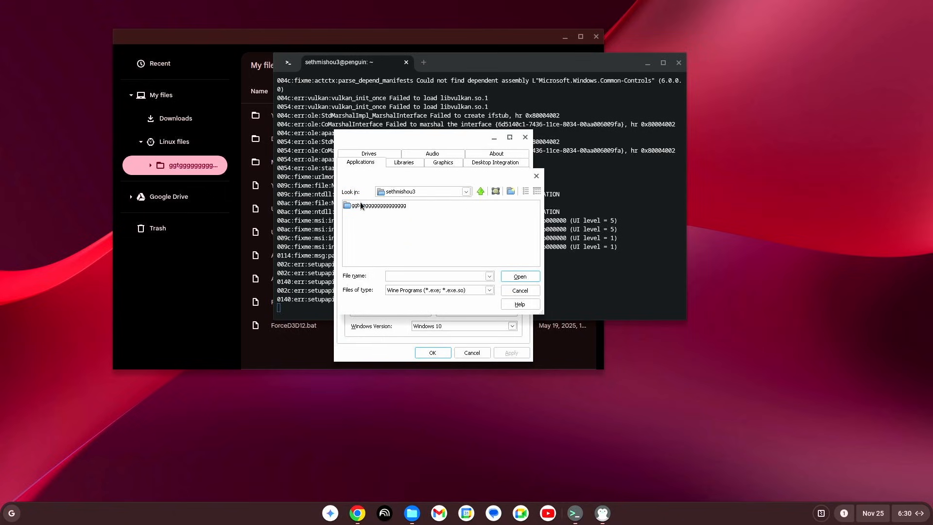
mouse_move(402, 199)
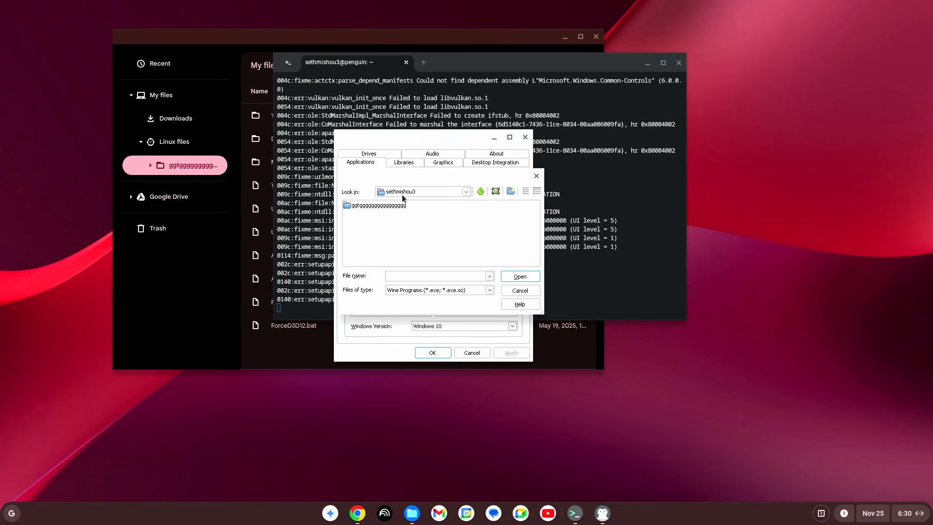
double_click(373, 205)
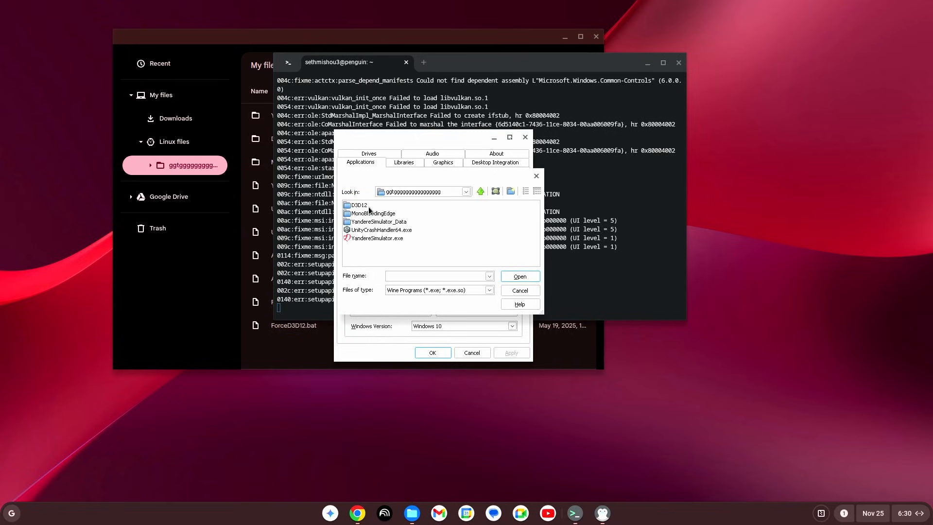
mouse_move(361, 241)
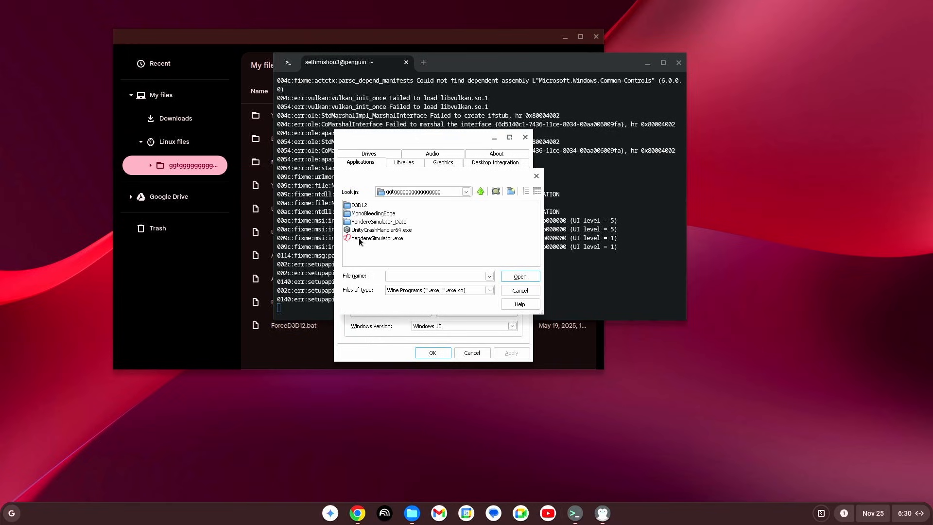
click(377, 238)
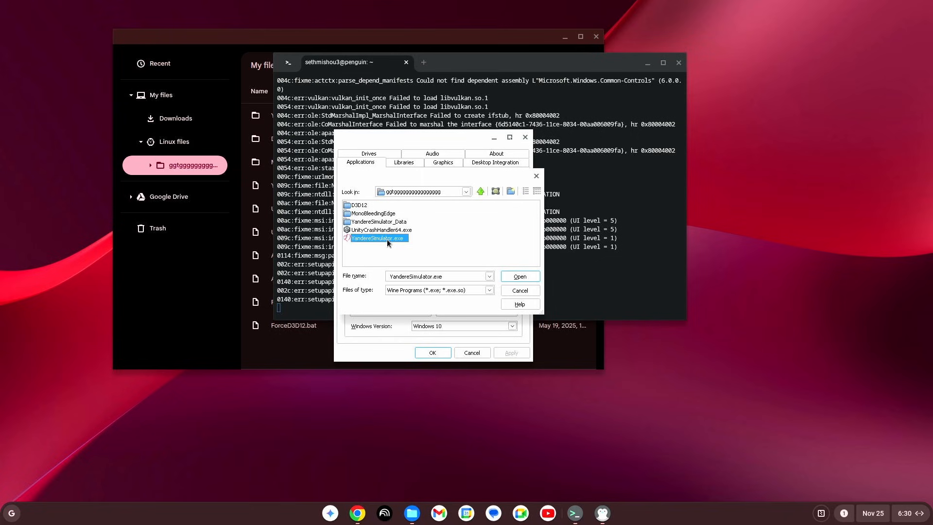
click(519, 276)
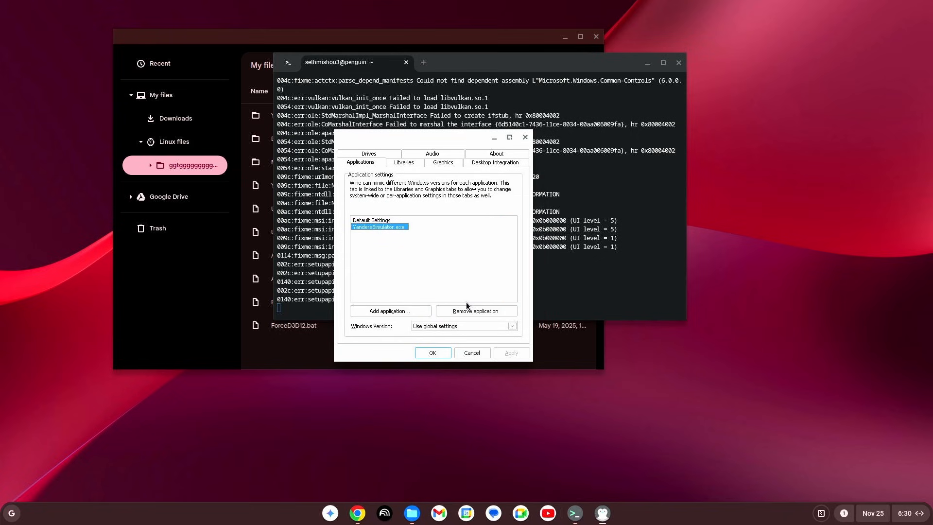
Set YandereSimulator.exe to Windows 11, apply, and close Wine Configuration with OK
click(462, 325)
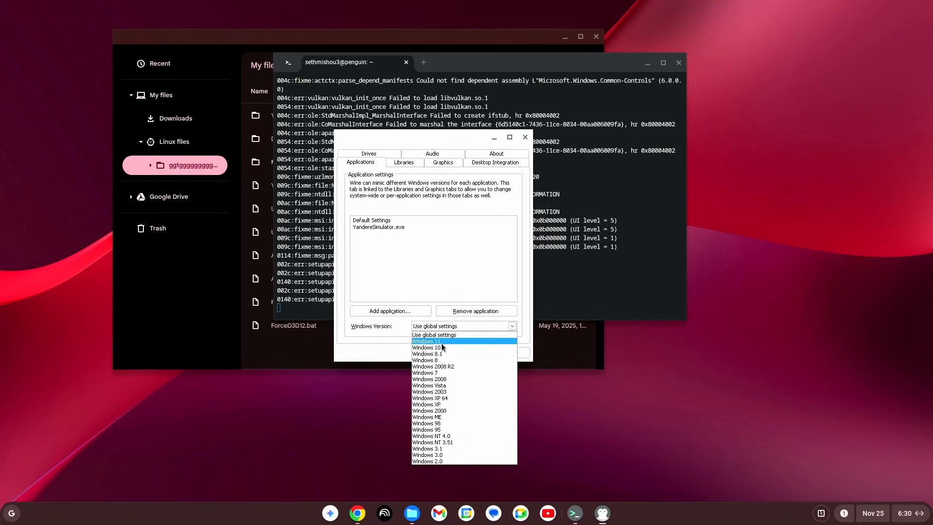
click(430, 342)
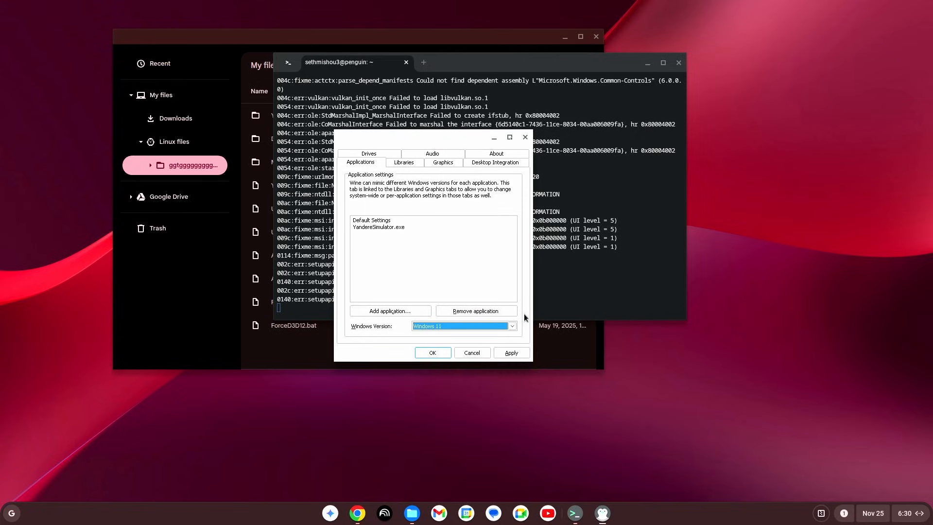
click(378, 227)
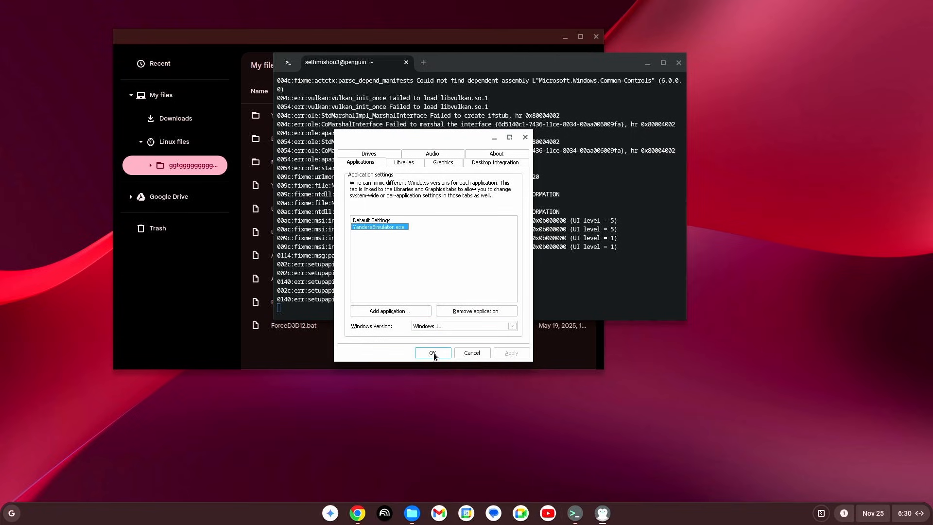
click(432, 352)
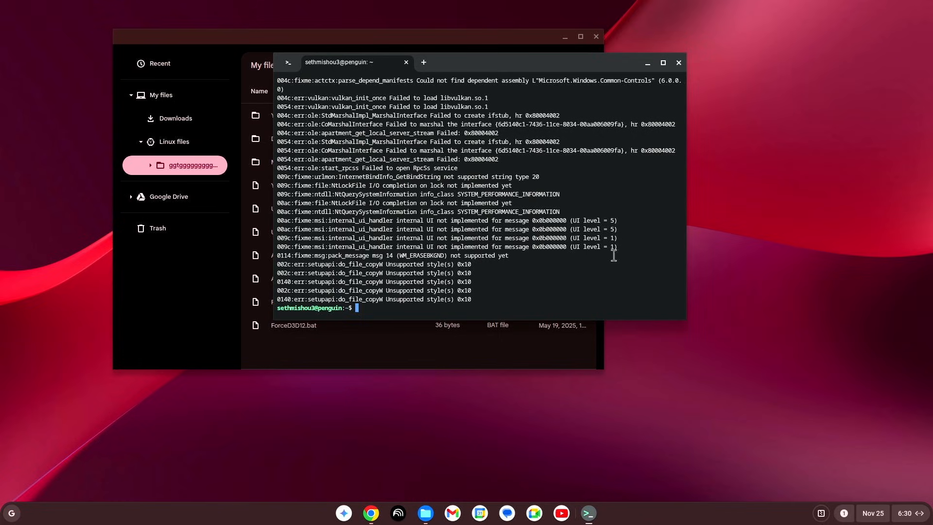
mouse_move(571, 42)
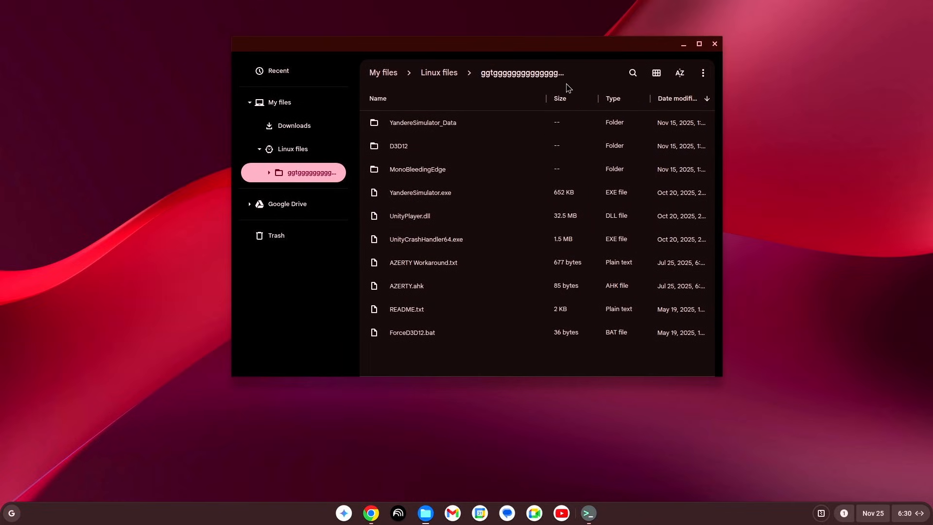
Launch YandereSimulator.exe from the game folder and minimize the remaining windows
click(420, 192)
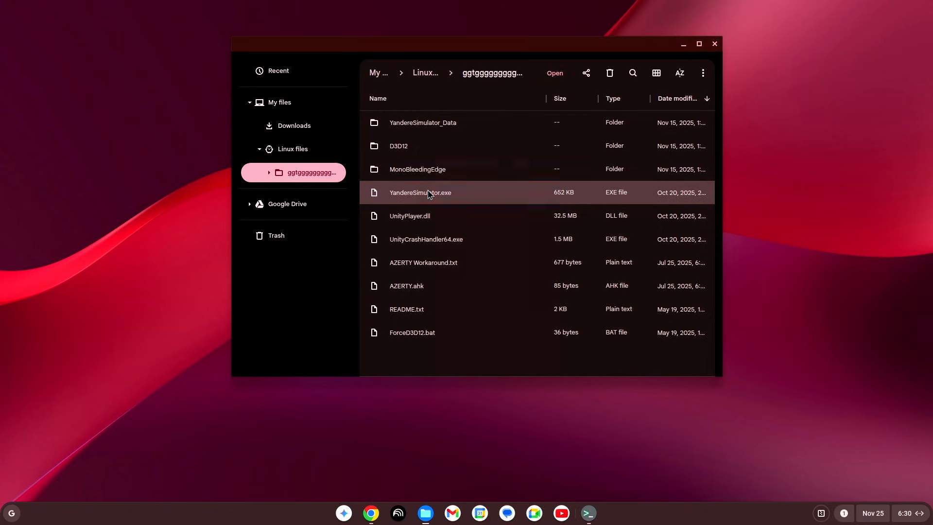
right_click(419, 193)
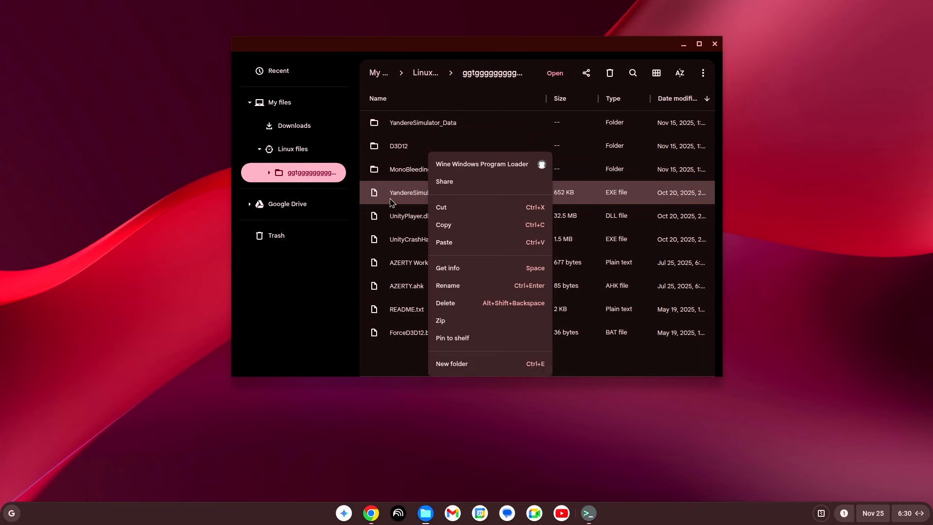
mouse_move(455, 168)
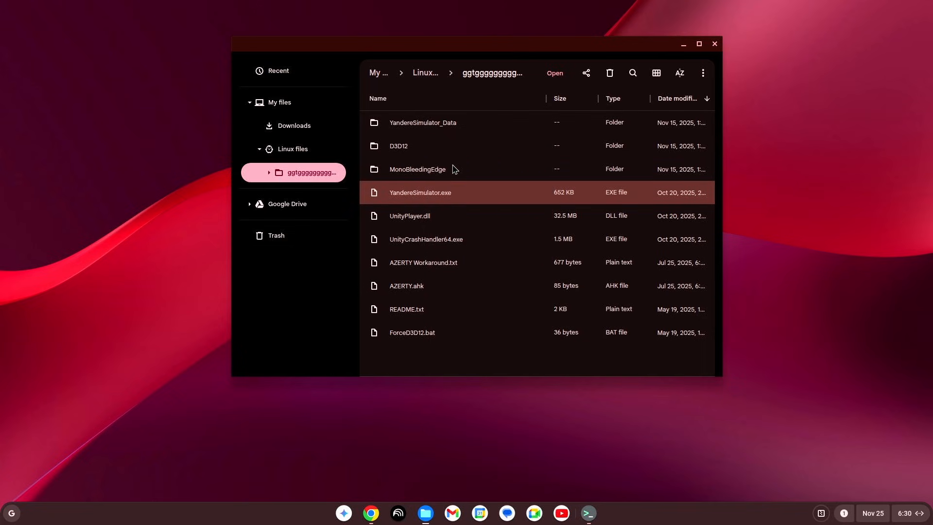
double_click(419, 192)
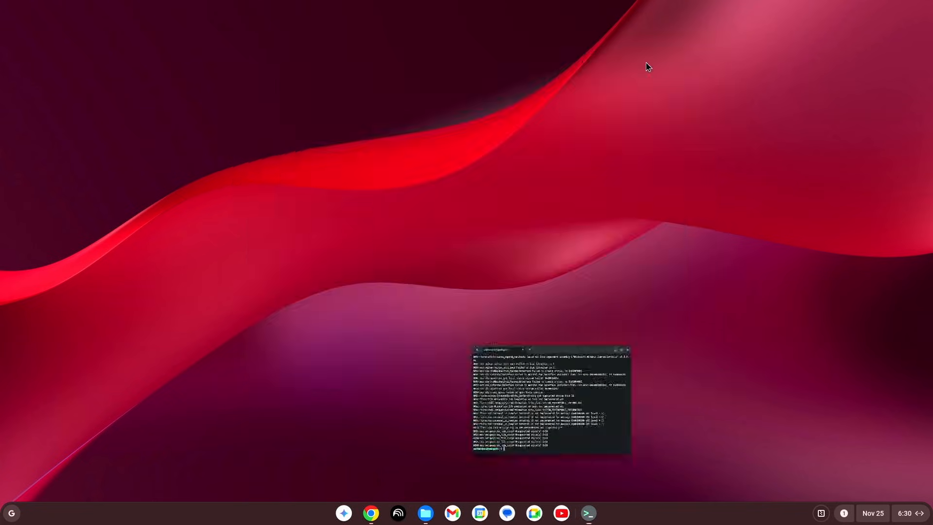
click(621, 349)
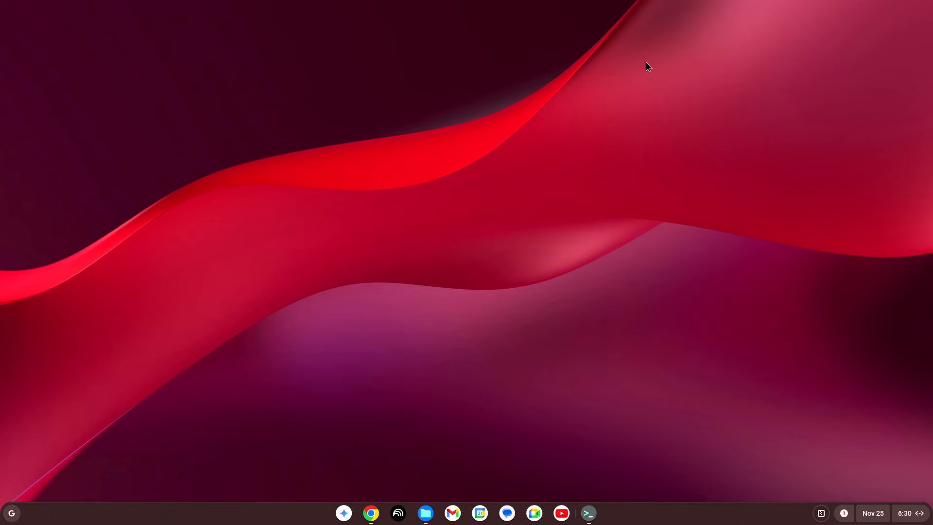
Click the shelf while the Yandere Simulator window loads
click(588, 513)
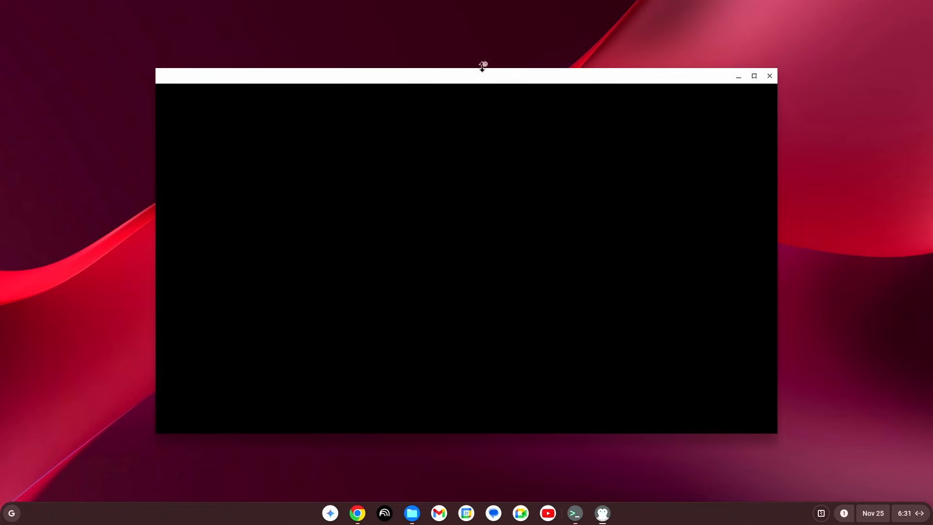
mouse_move(440, 147)
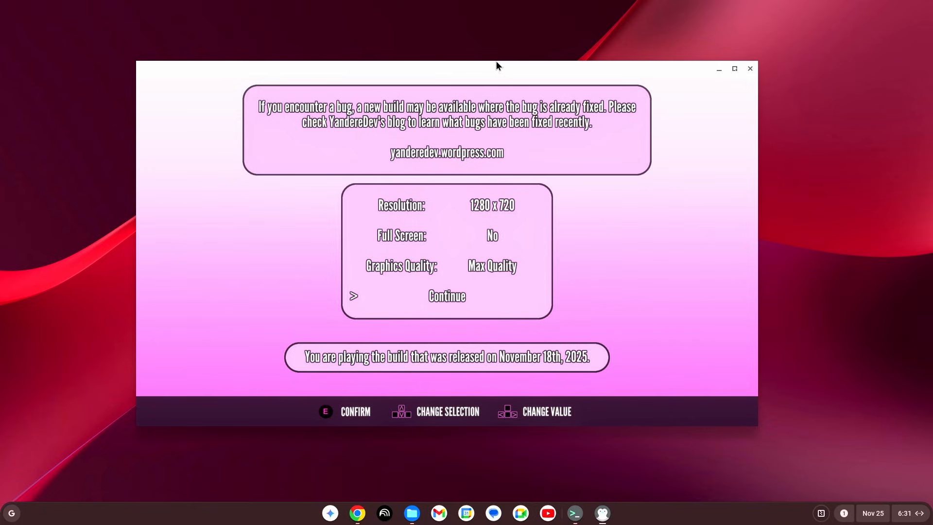
mouse_move(458, 73)
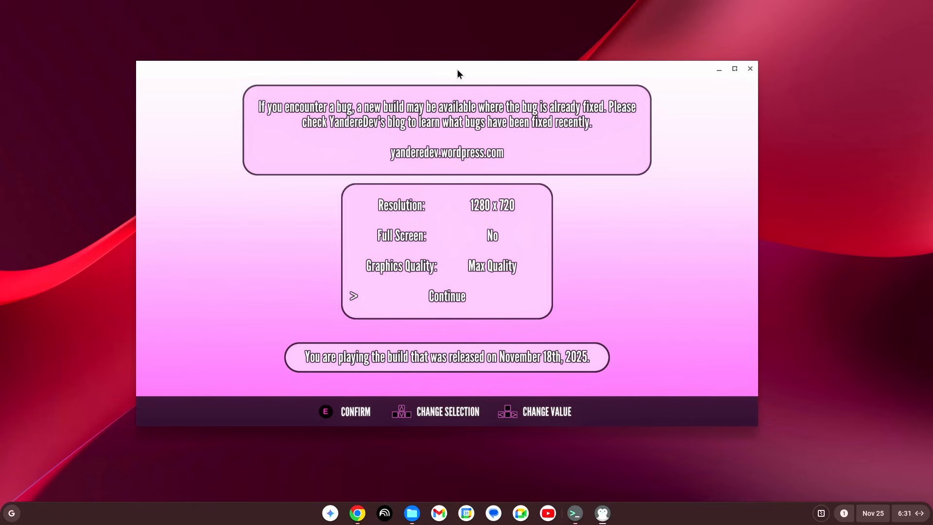